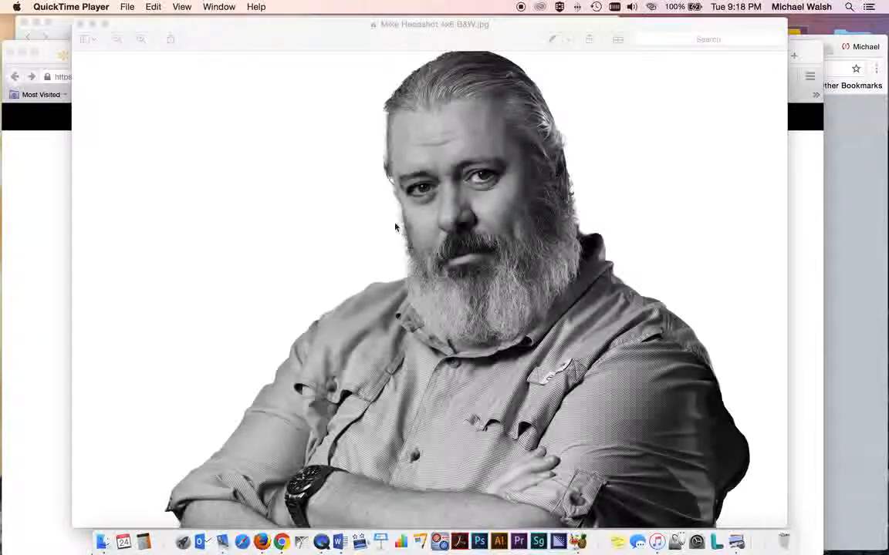
mouse_move(206, 268)
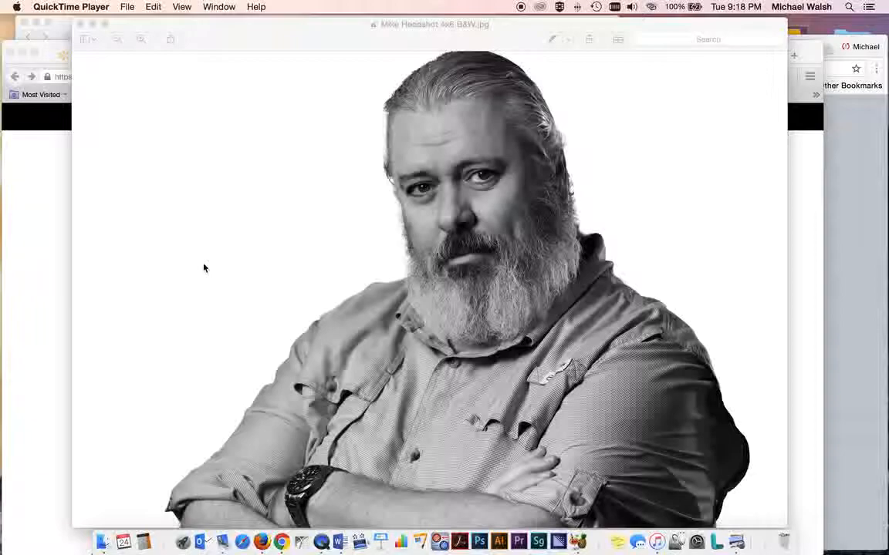
mouse_move(244, 259)
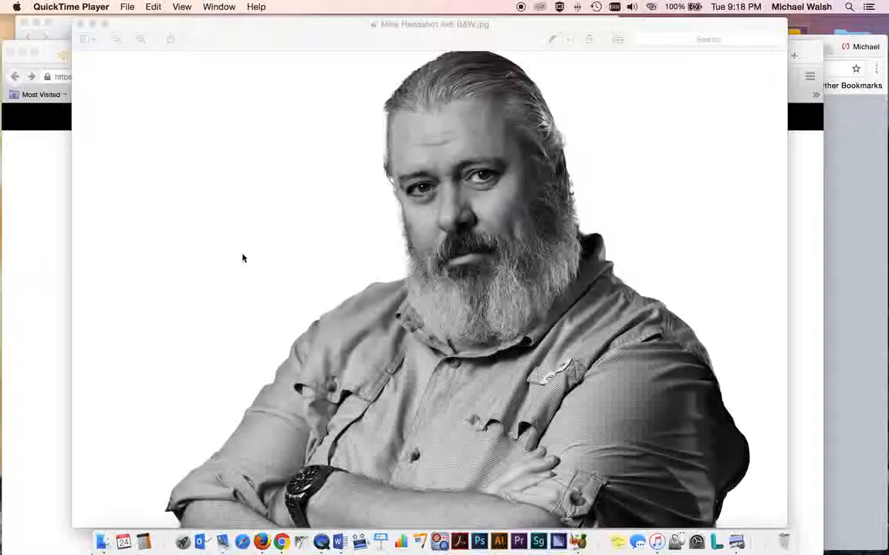
mouse_move(268, 29)
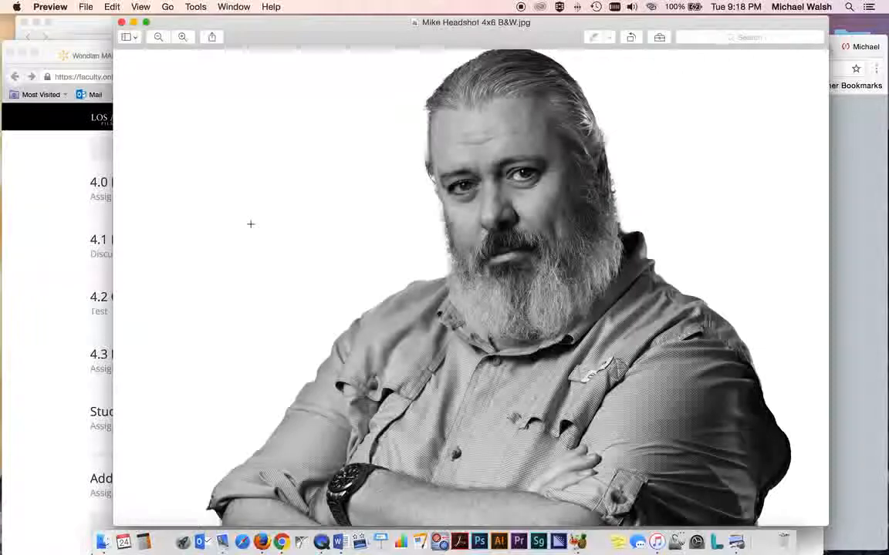
mouse_move(25, 237)
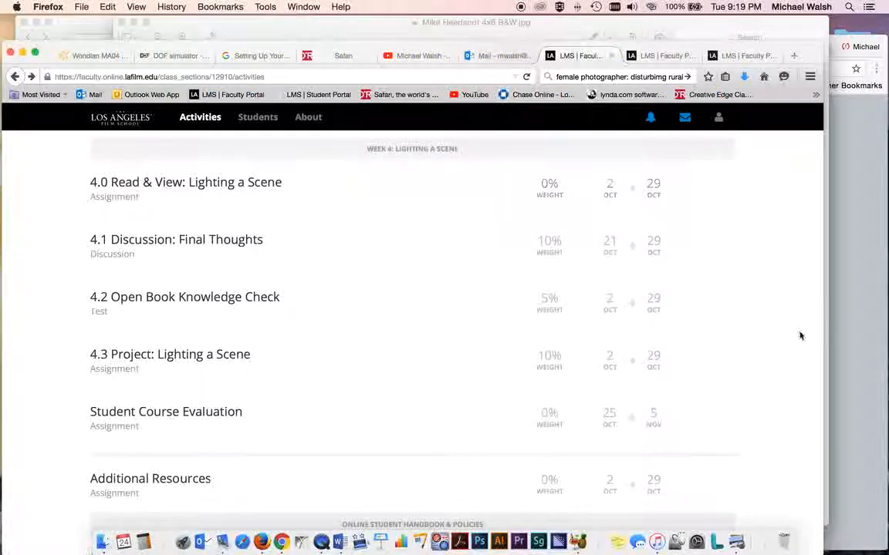
mouse_move(796, 378)
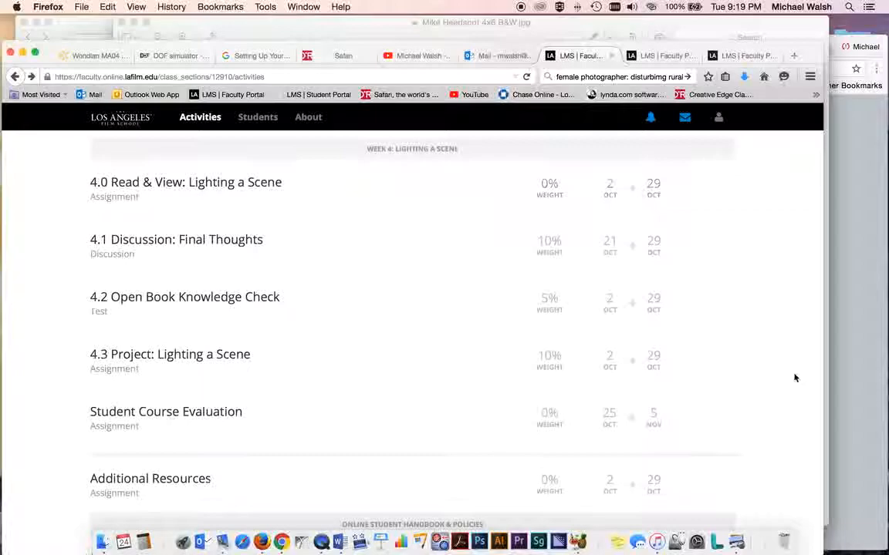
mouse_move(790, 254)
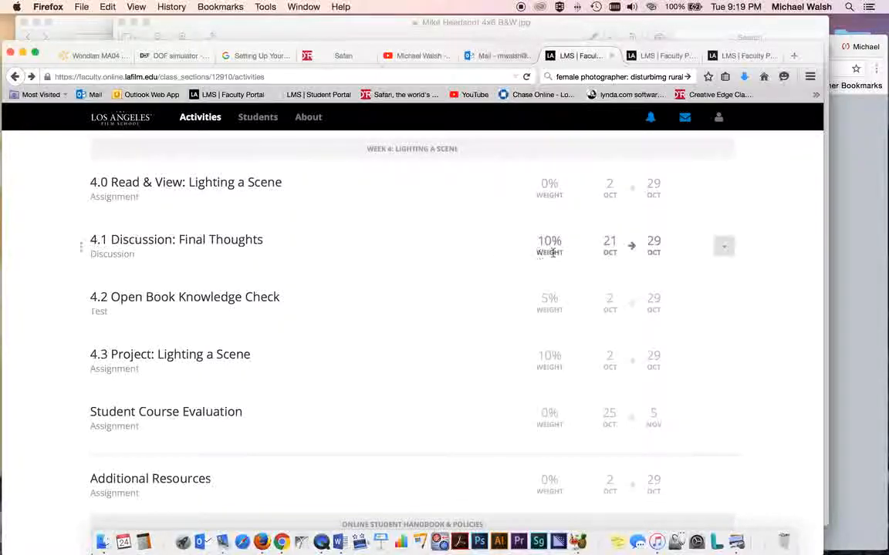
mouse_move(805, 376)
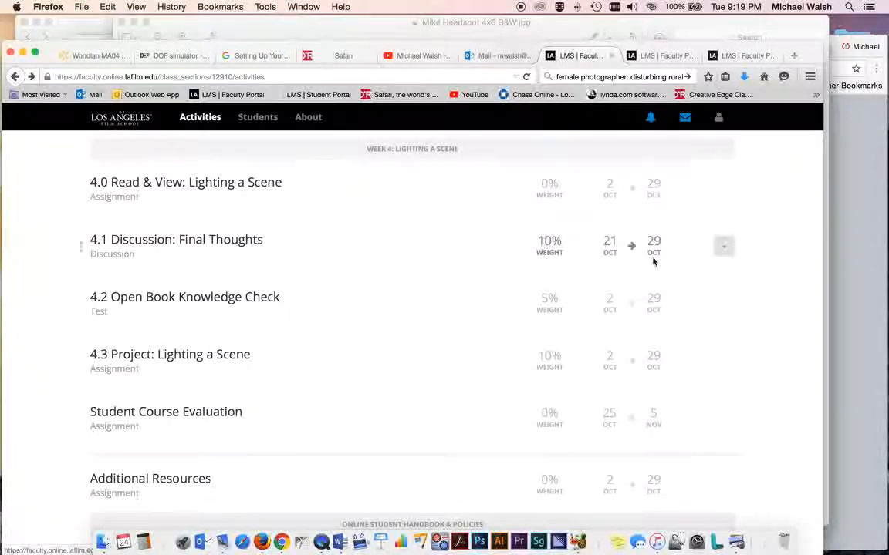
Show the action menu for the 4.1 Discussion: Final Thoughts activity.
click(724, 245)
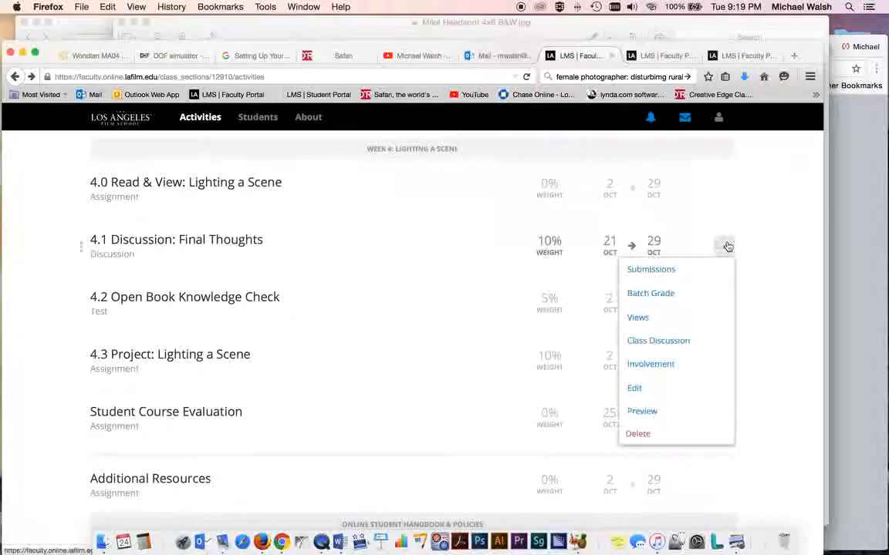
mouse_move(692, 411)
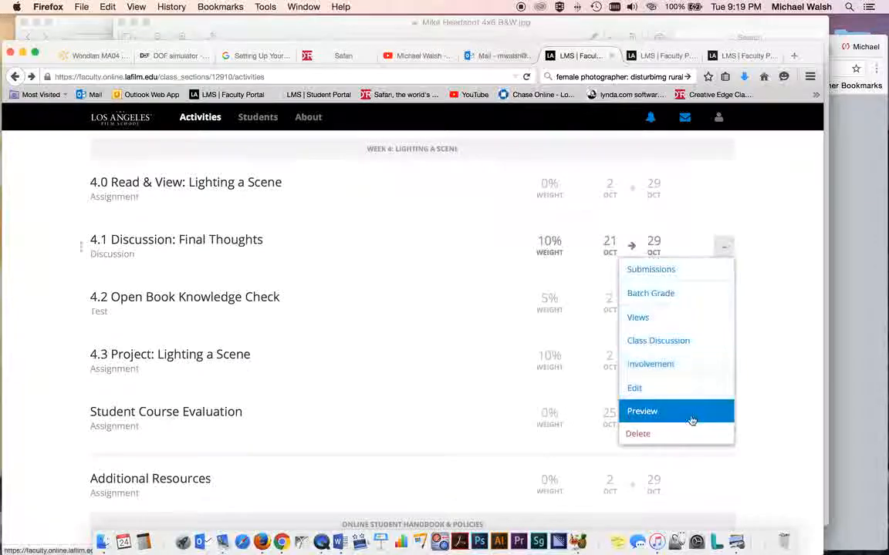
Preview 4.1 Discussion: Final Thoughts as students see it and read through its Overview instructions.
click(642, 410)
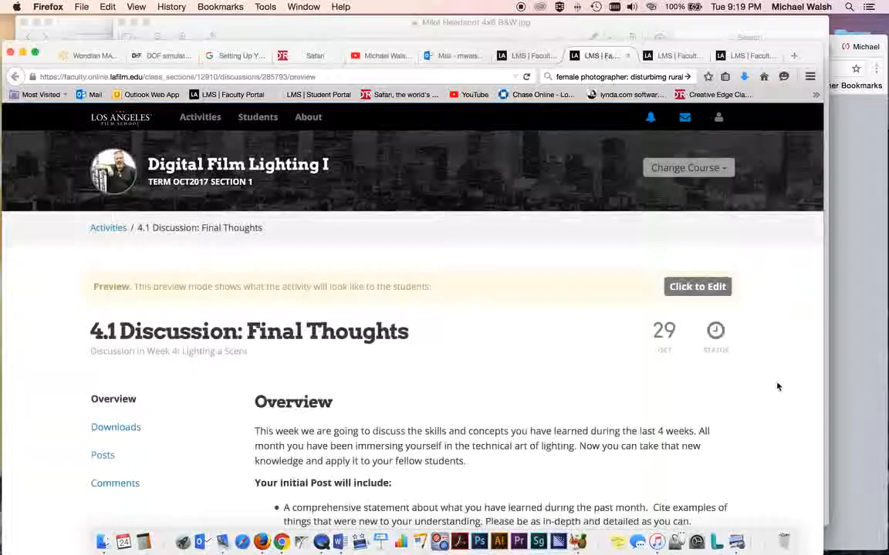
scroll(down, 3)
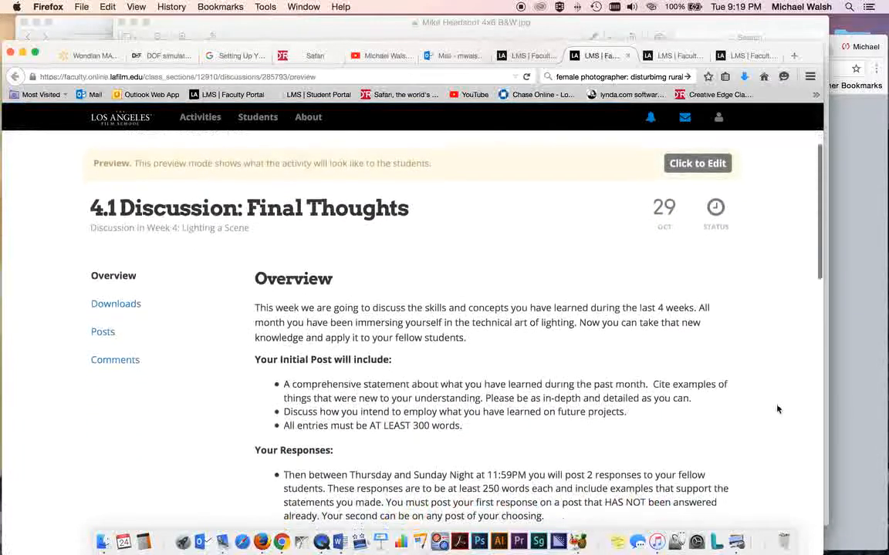
scroll(down, 3)
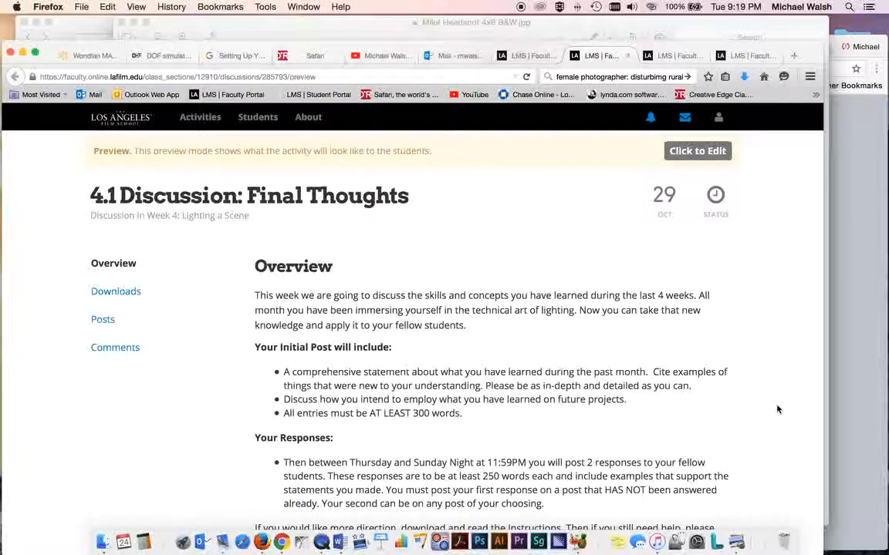
scroll(down, 3)
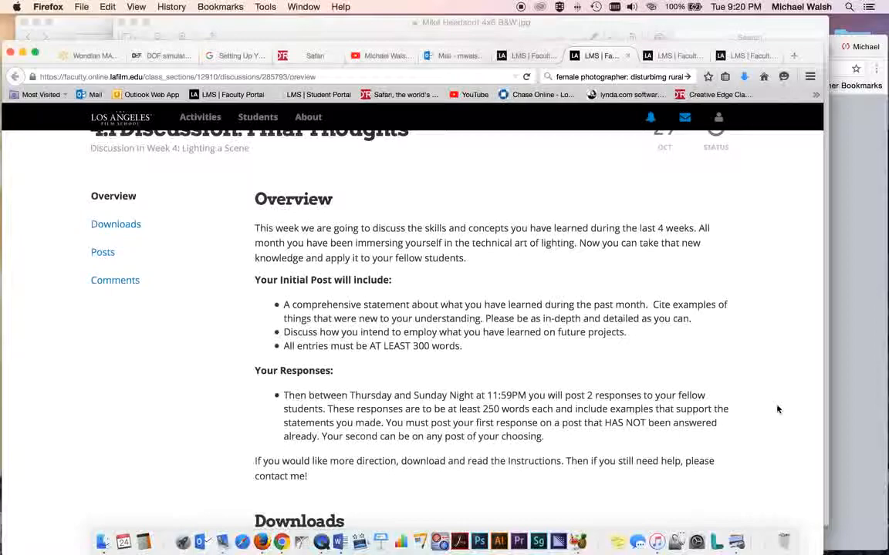
scroll(up, 3)
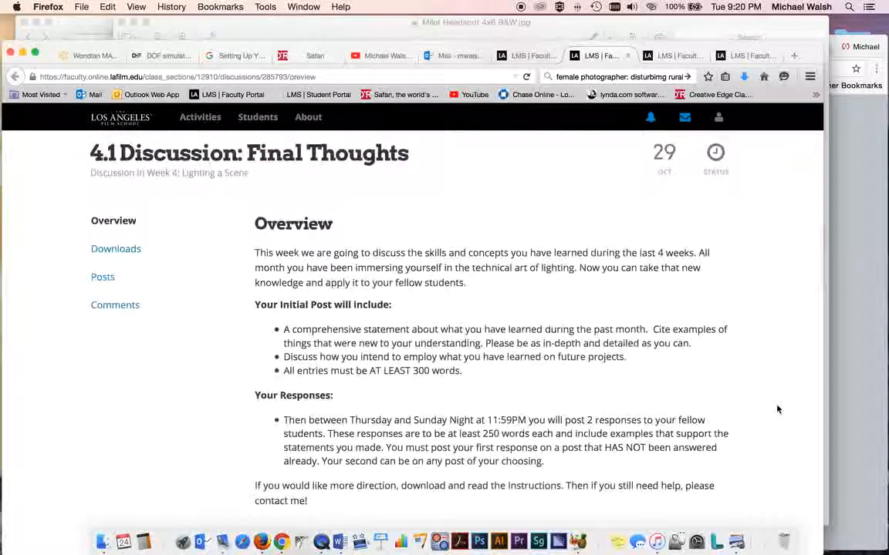
mouse_move(764, 253)
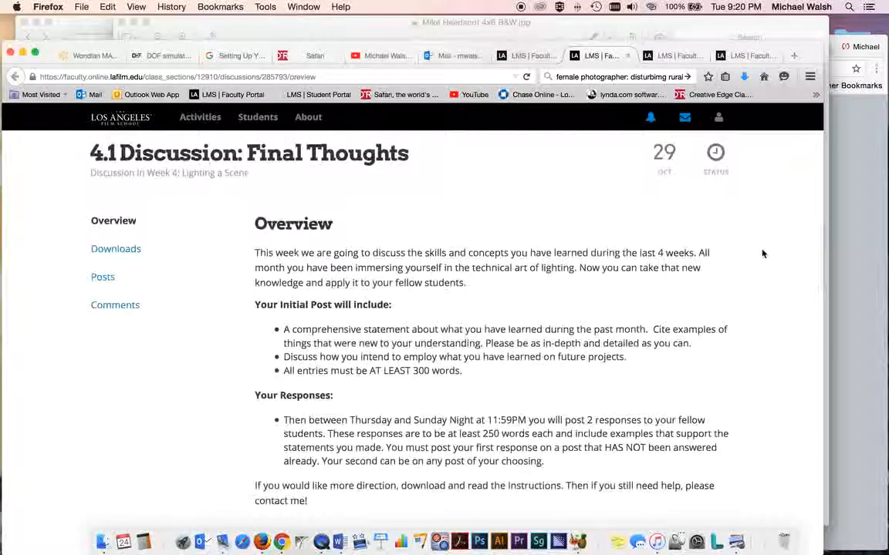
mouse_move(753, 377)
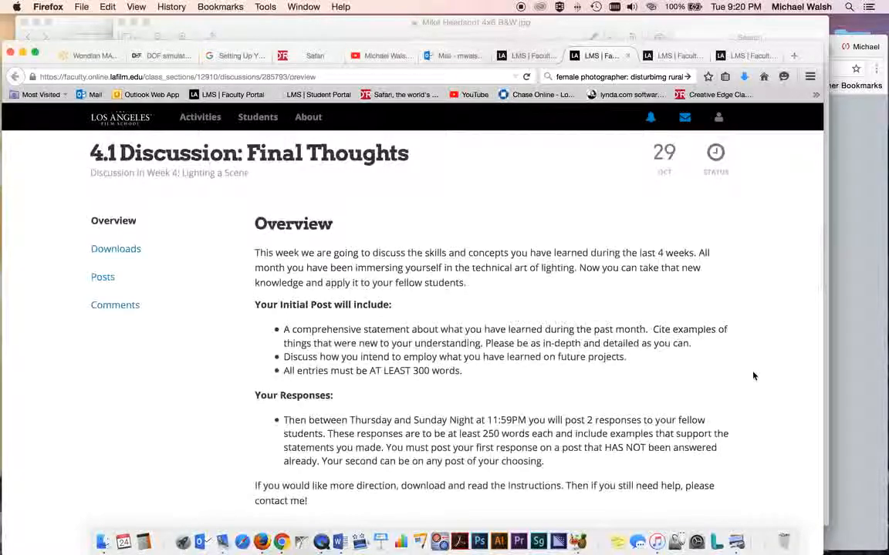
mouse_move(770, 386)
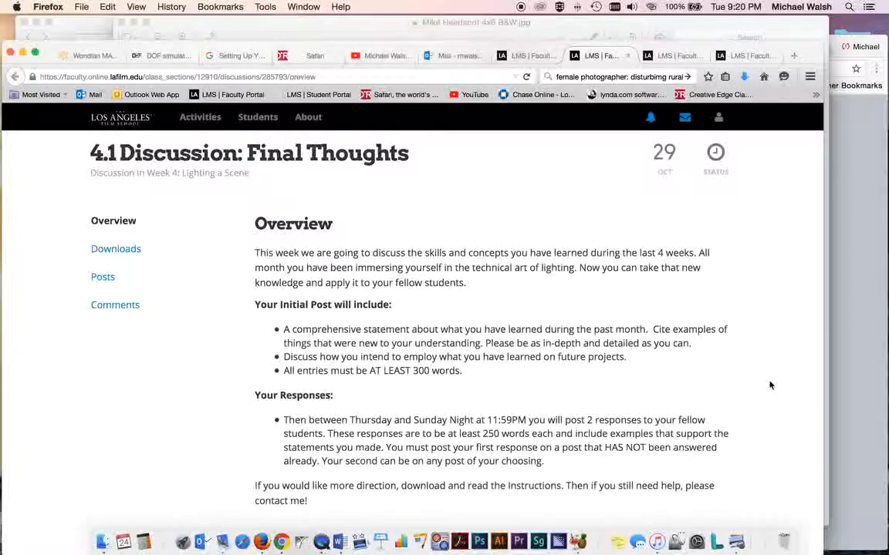
mouse_move(756, 369)
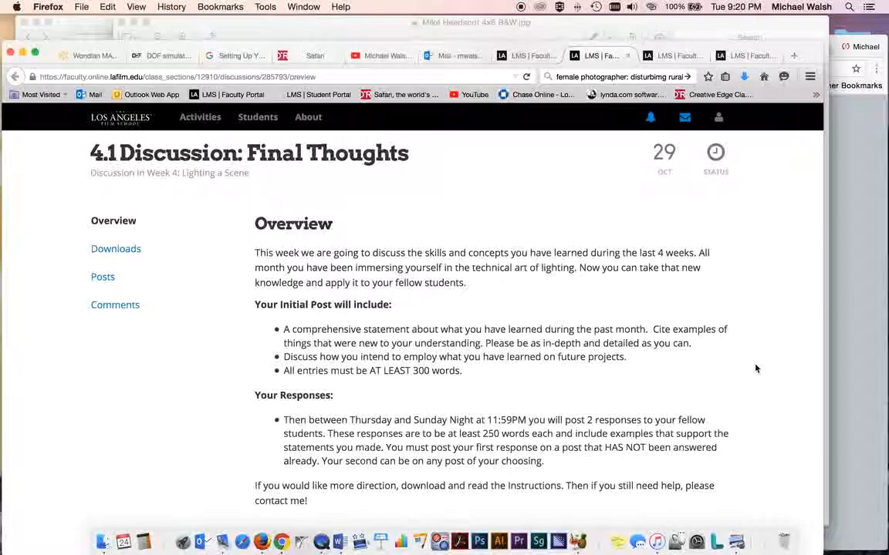
mouse_move(543, 380)
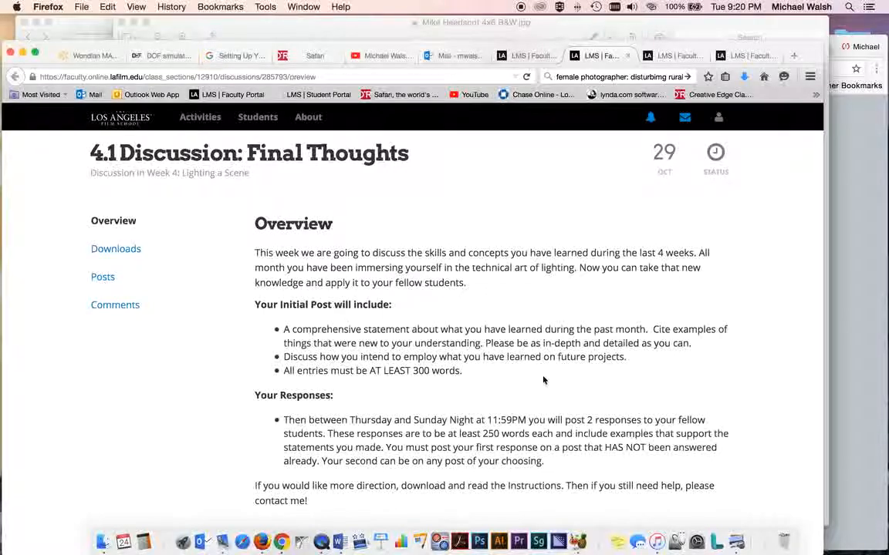
mouse_move(266, 324)
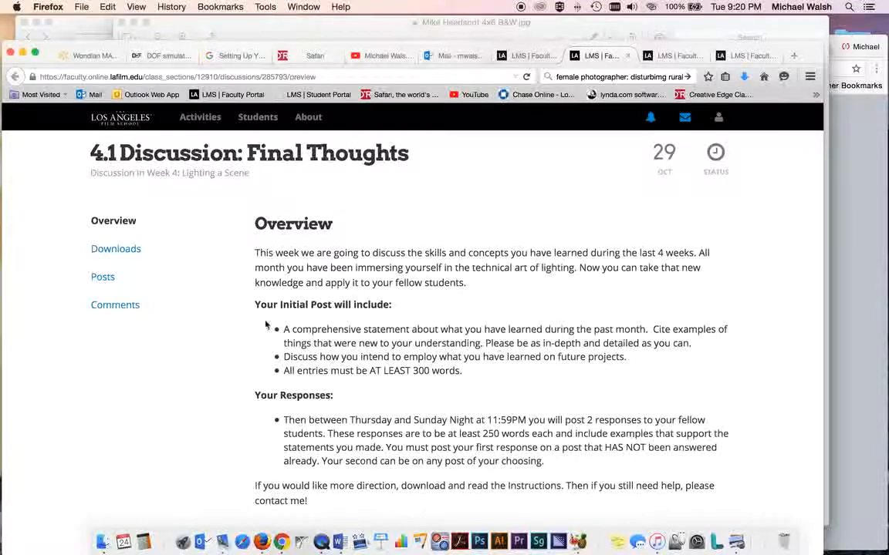
mouse_move(400, 383)
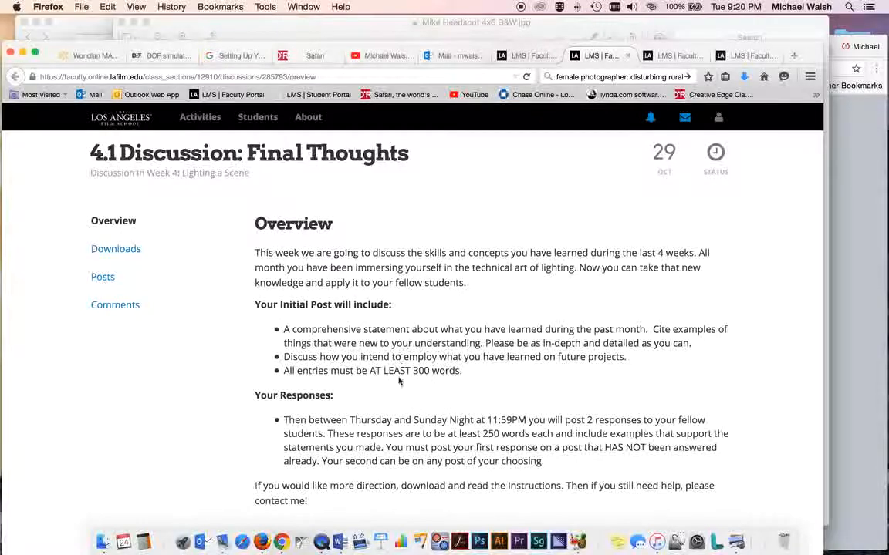
mouse_move(750, 358)
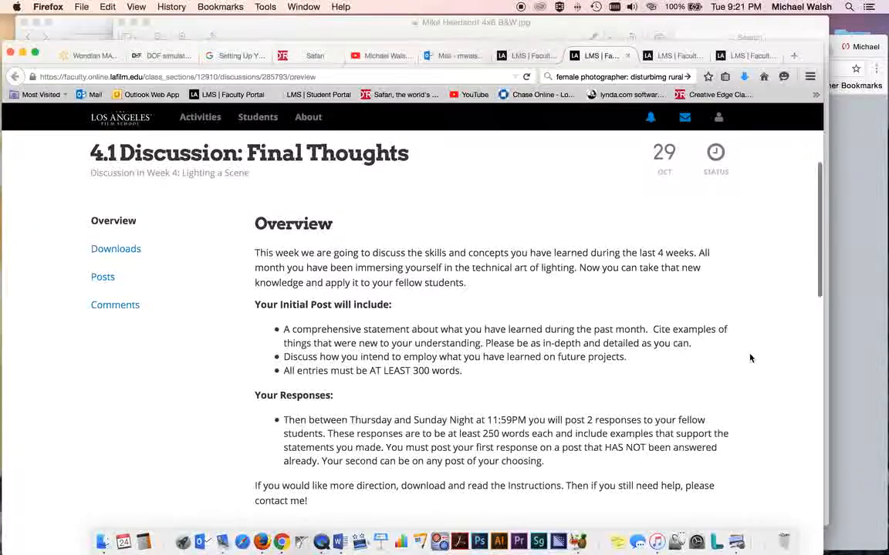
Review the preview's Overview and Downloads section listing the DFM200 Discussion 4 instructions PDF.
scroll(down, 3)
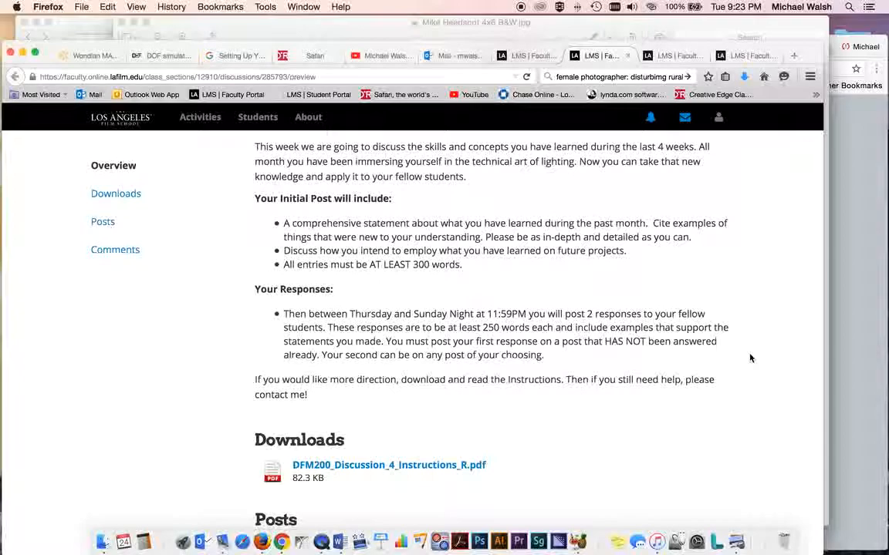
scroll(down, 3)
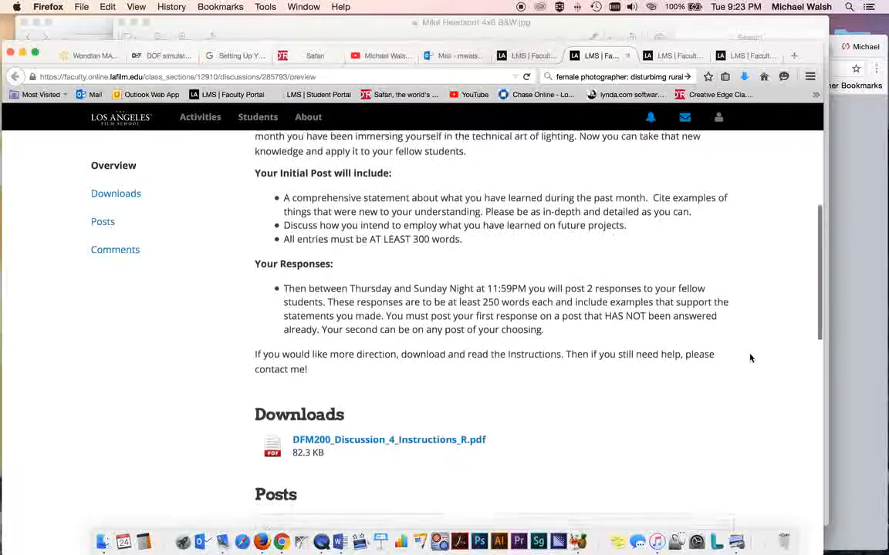
scroll(up, 3)
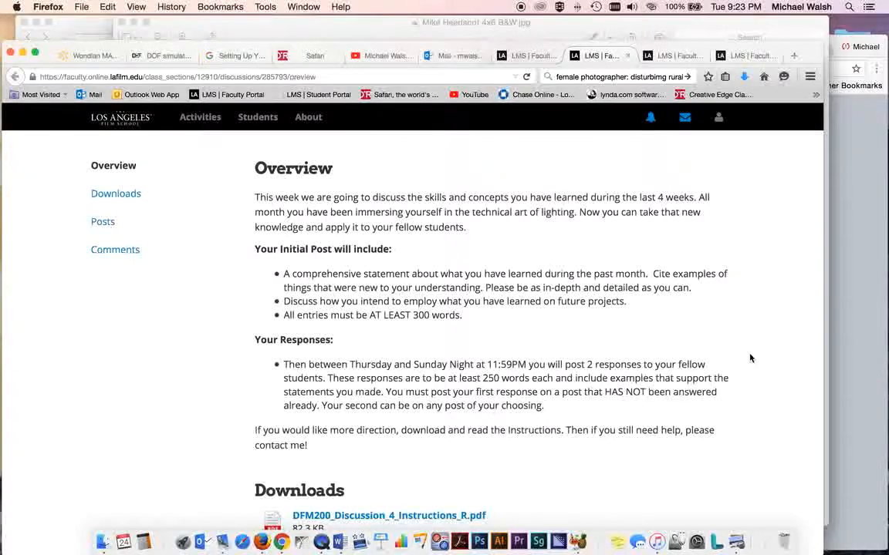
scroll(down, 3)
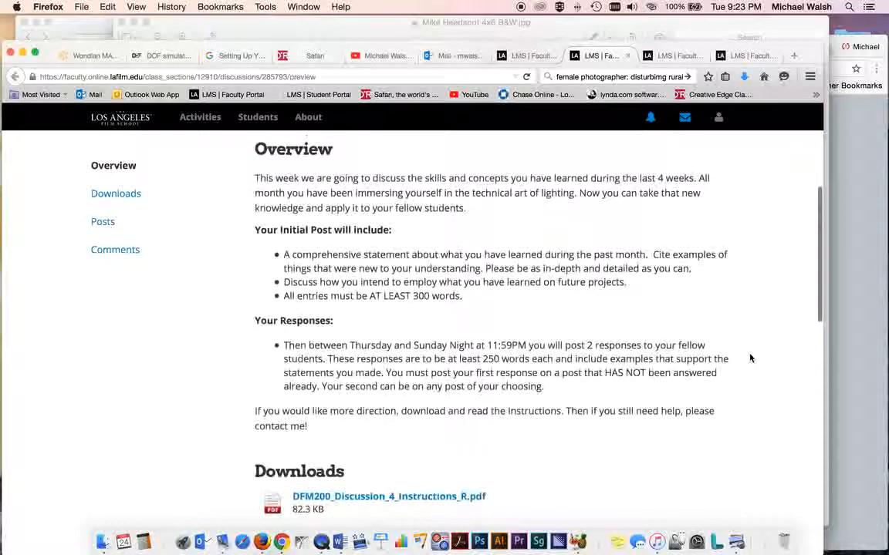
scroll(up, 3)
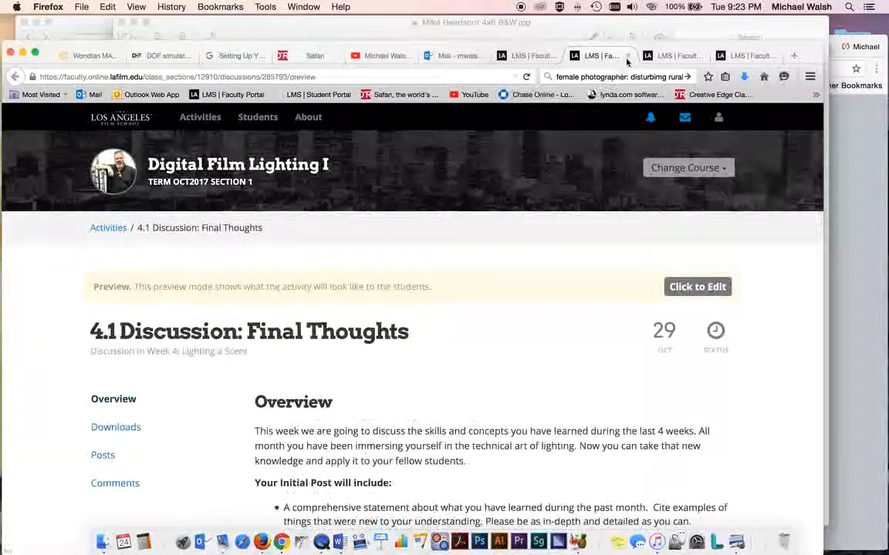
Return to the Week 4 activities and preview 4.3 Project: Lighting a Scene as students see it.
click(108, 227)
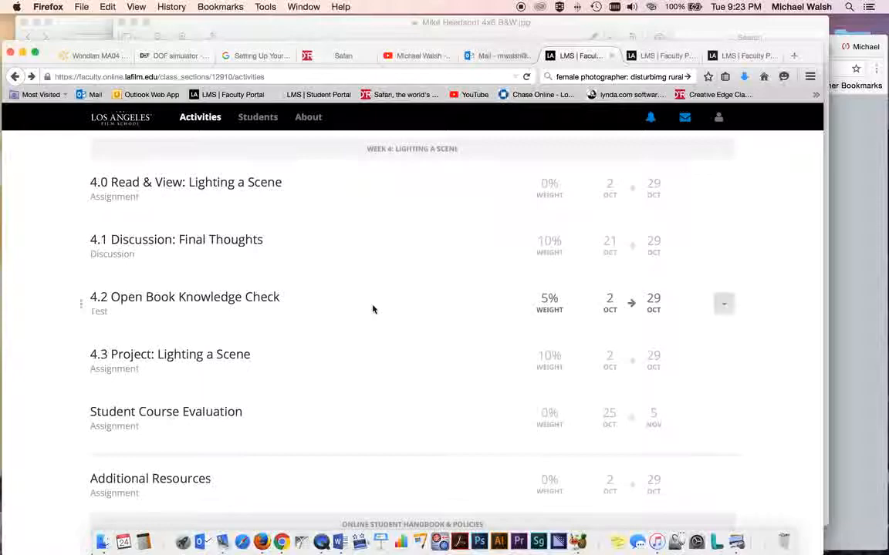
mouse_move(404, 375)
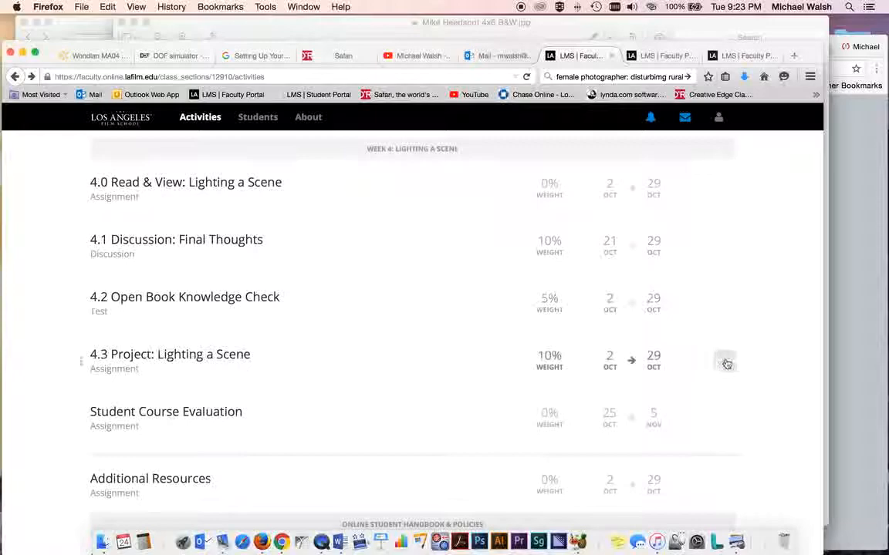
click(724, 361)
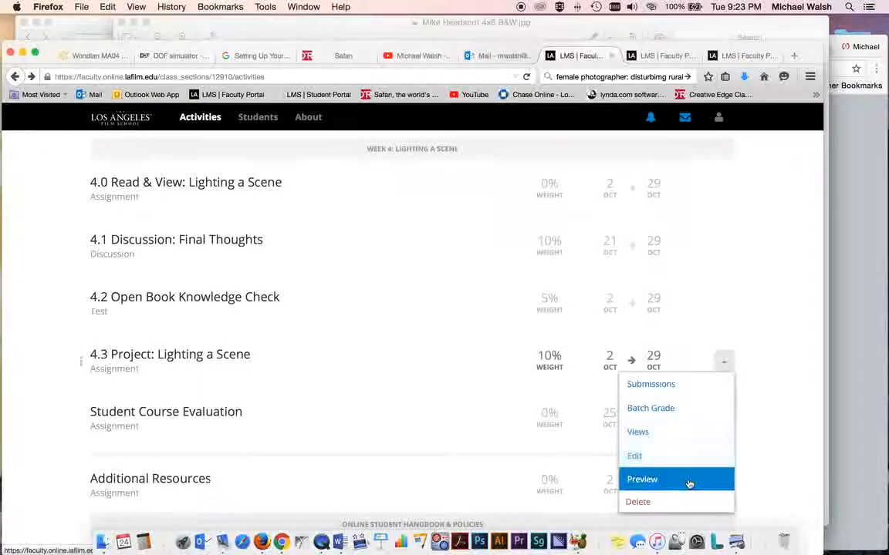
click(642, 478)
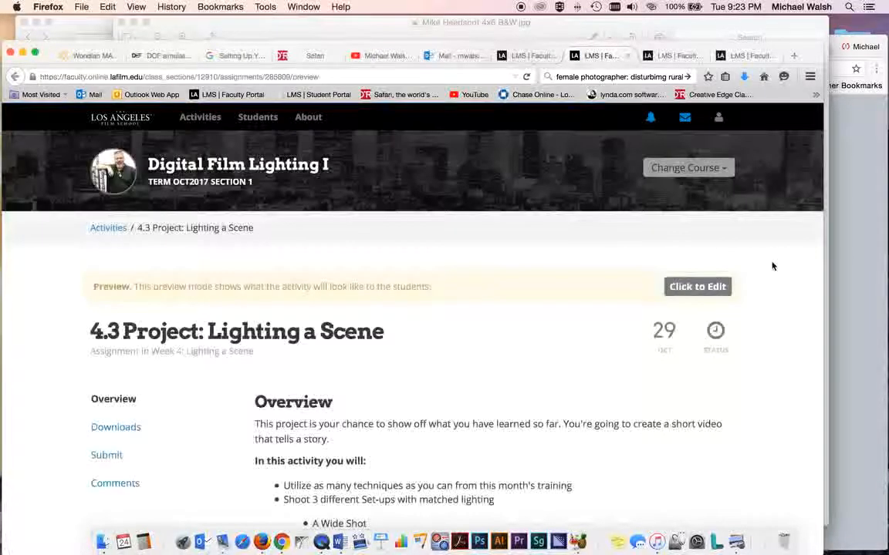
scroll(down, 3)
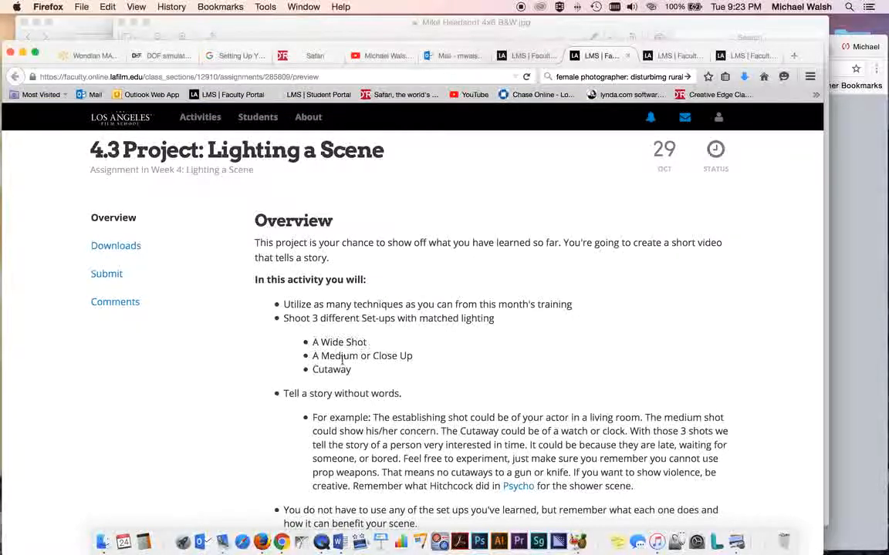
mouse_move(358, 376)
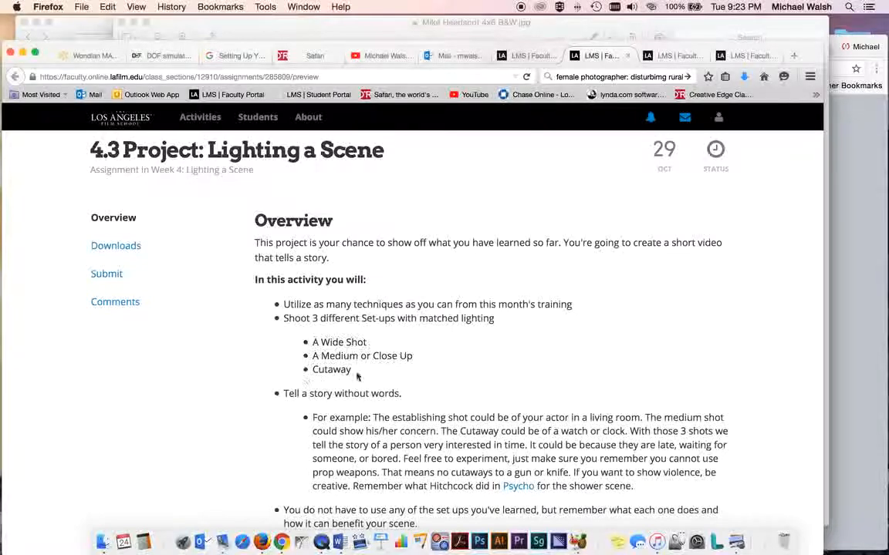
mouse_move(586, 372)
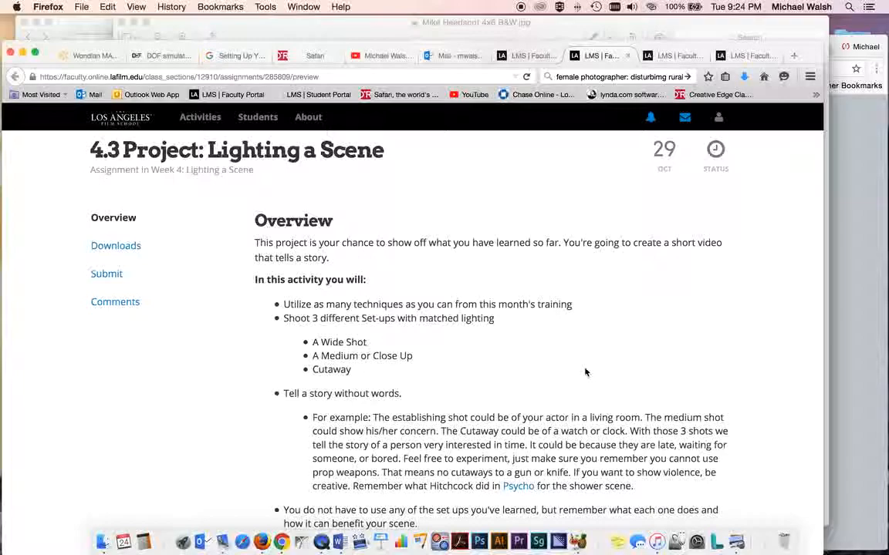
mouse_move(457, 340)
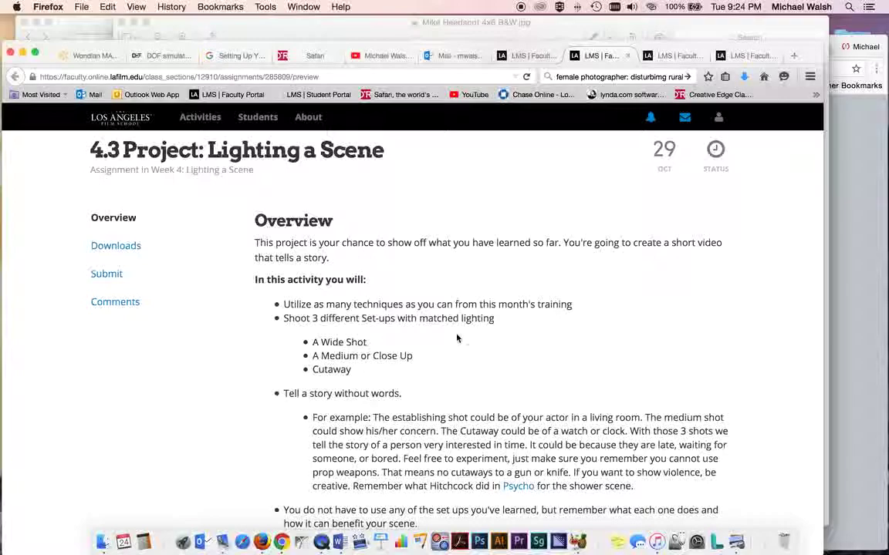
mouse_move(435, 347)
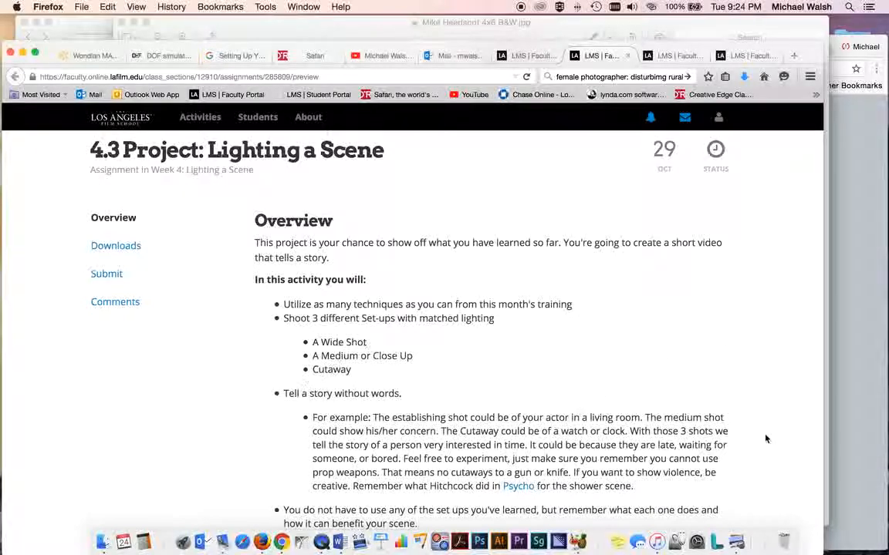
scroll(down, 3)
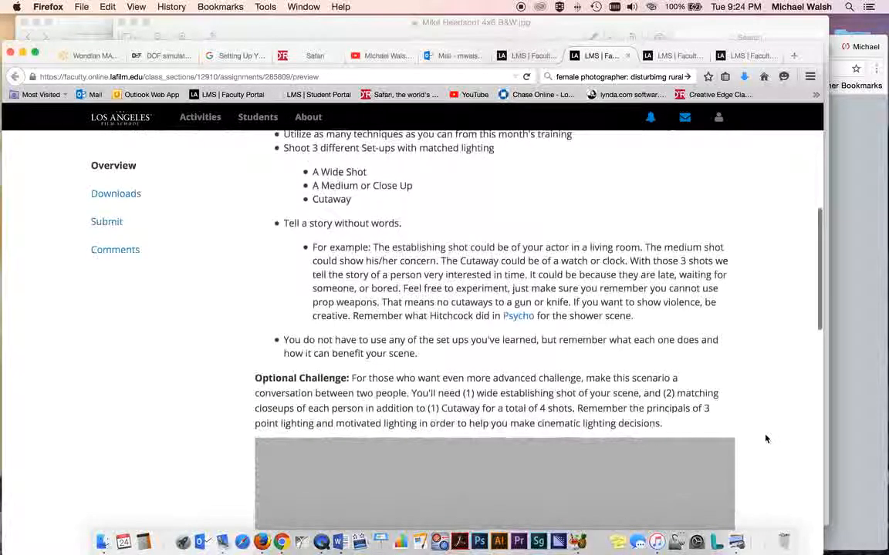
mouse_move(769, 349)
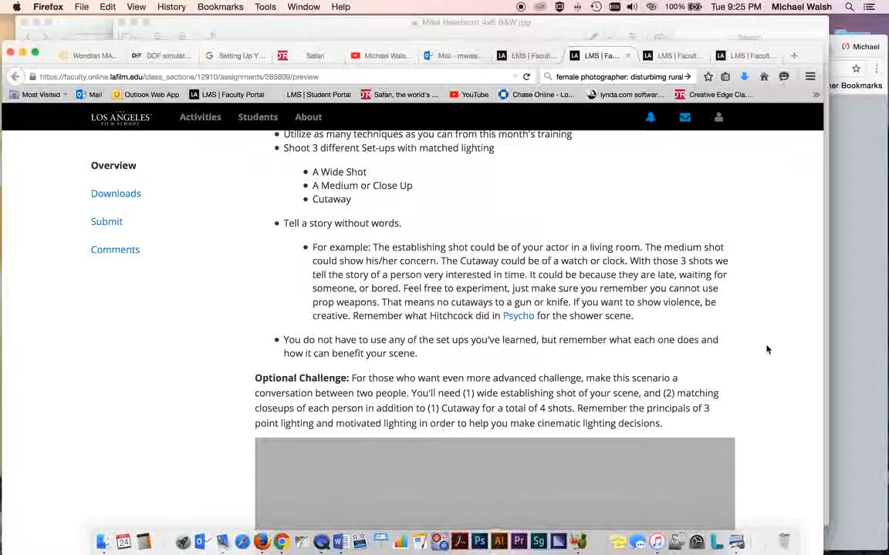
scroll(down, 3)
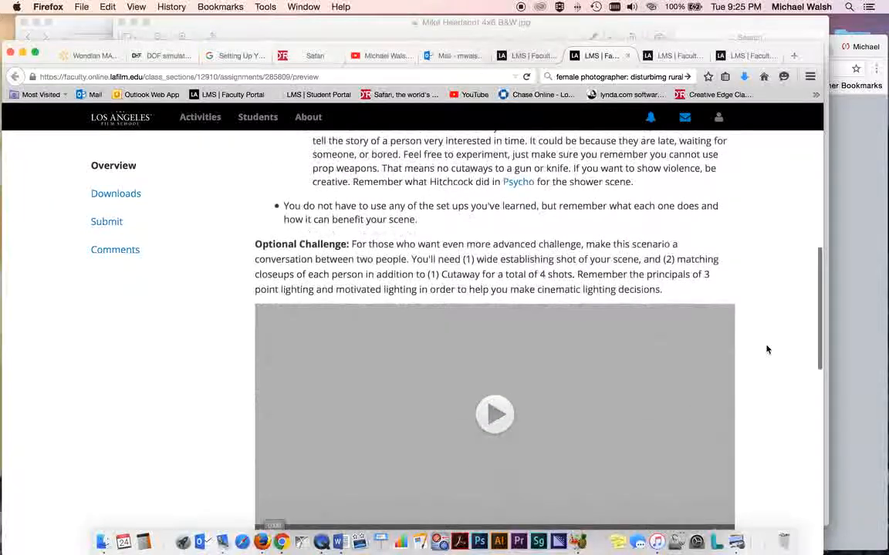
scroll(down, 3)
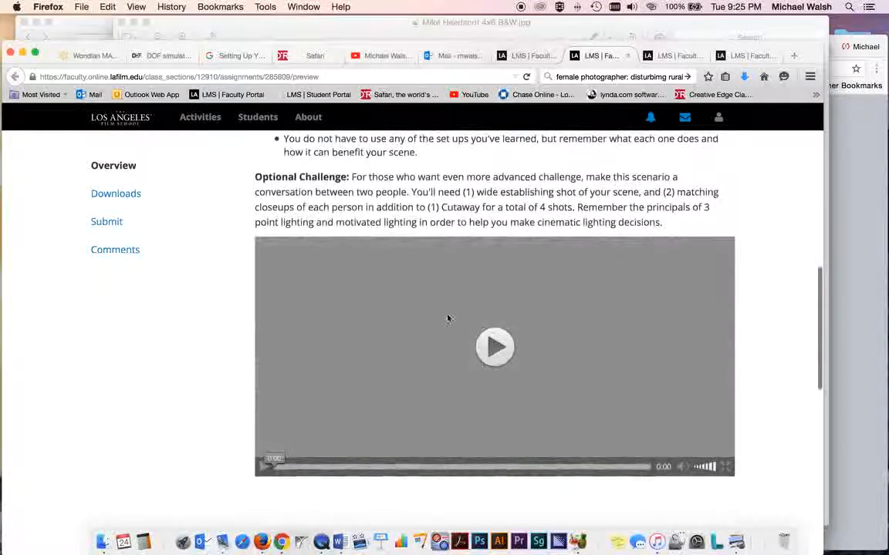
mouse_move(743, 228)
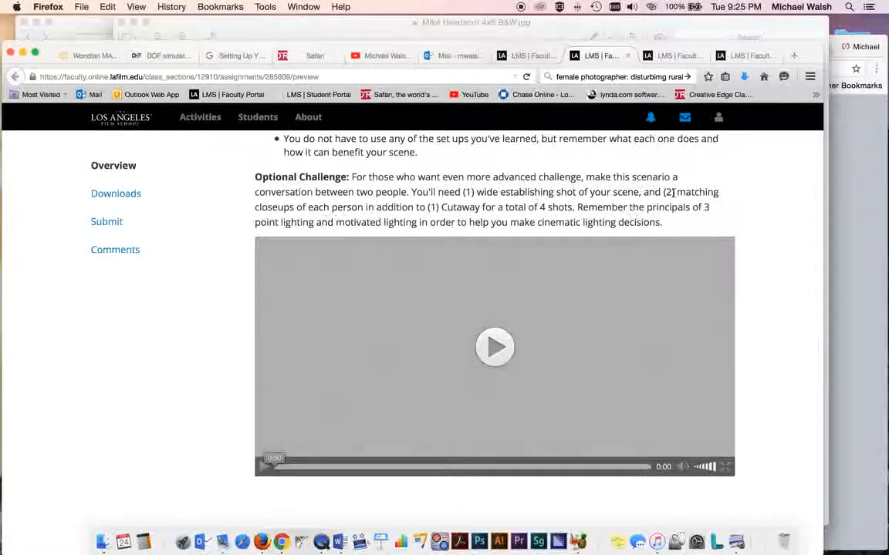
mouse_move(787, 293)
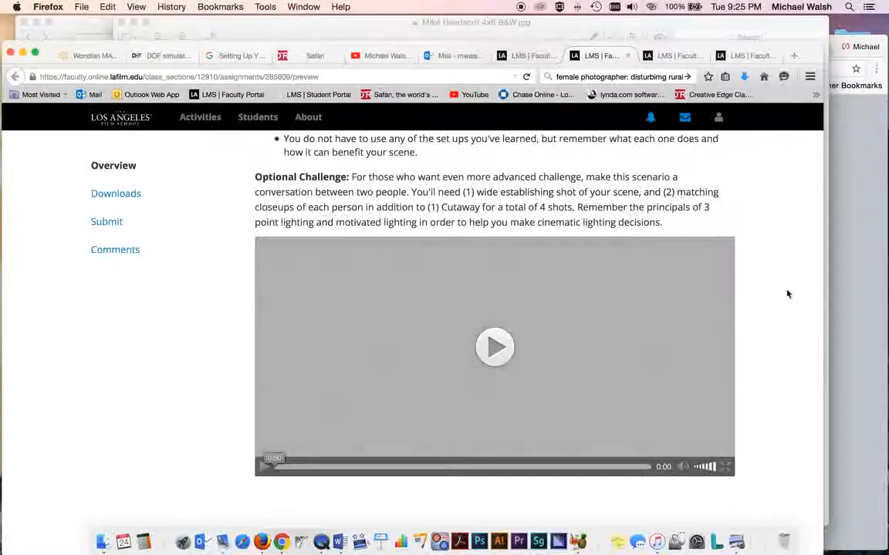
scroll(up, 3)
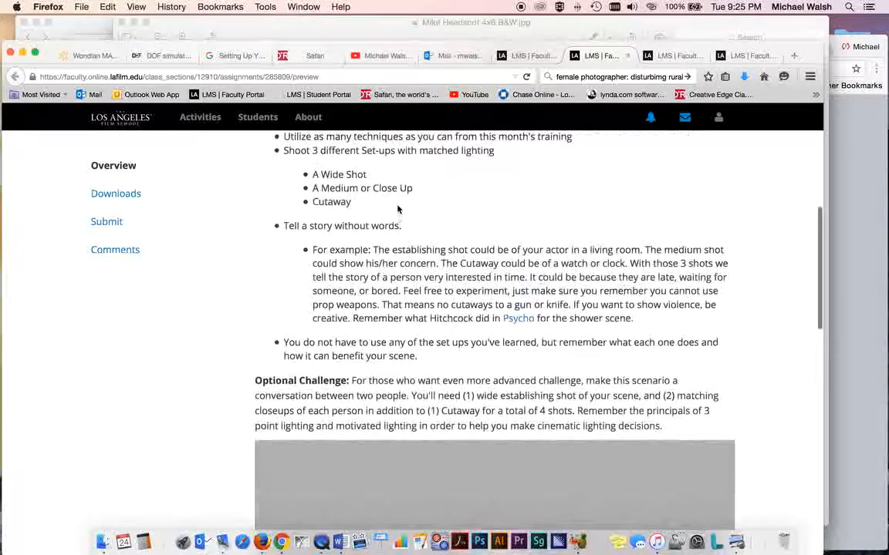
scroll(down, 3)
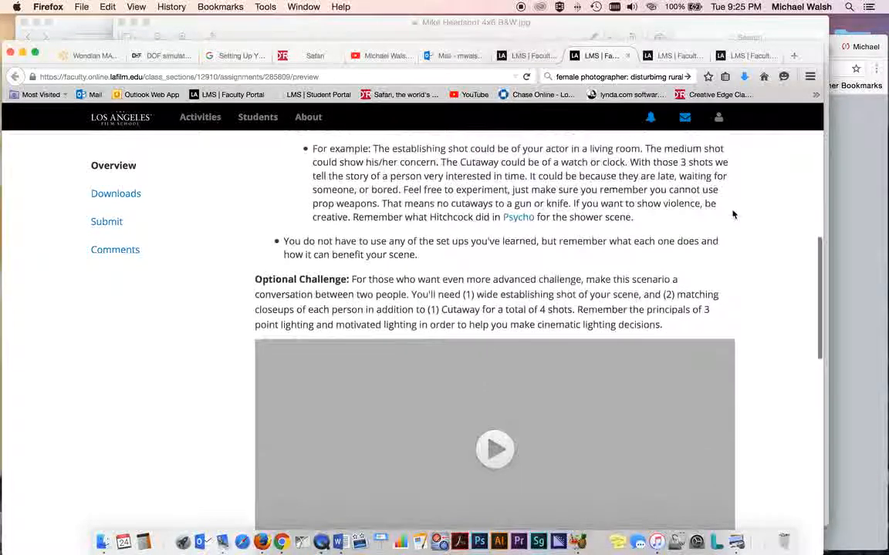
mouse_move(528, 454)
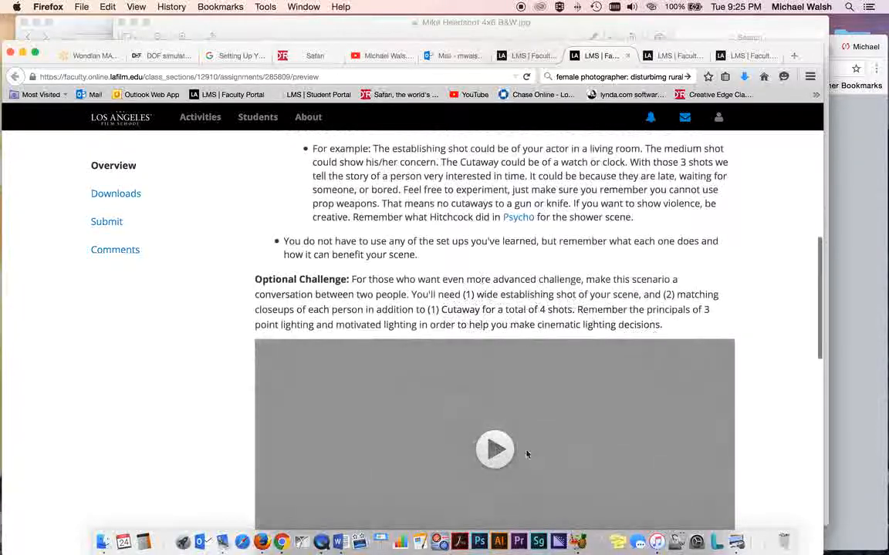
scroll(up, 3)
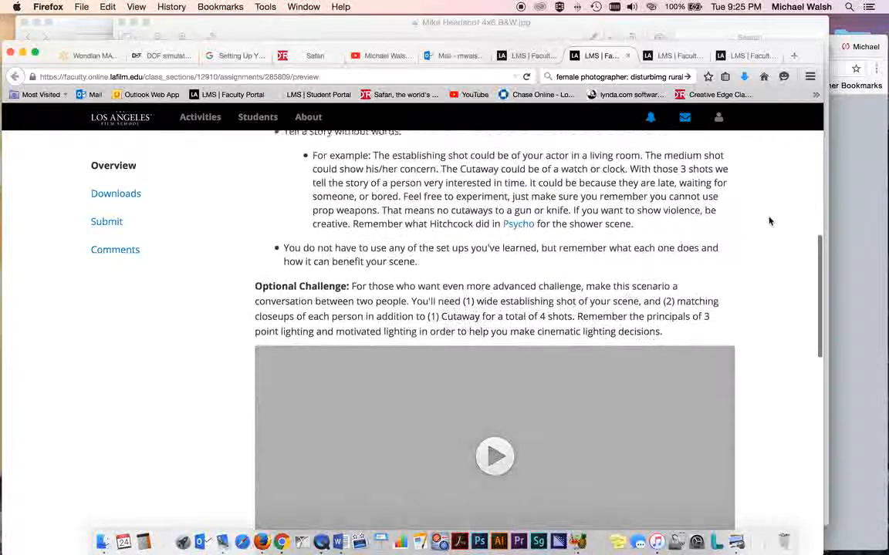
scroll(up, 3)
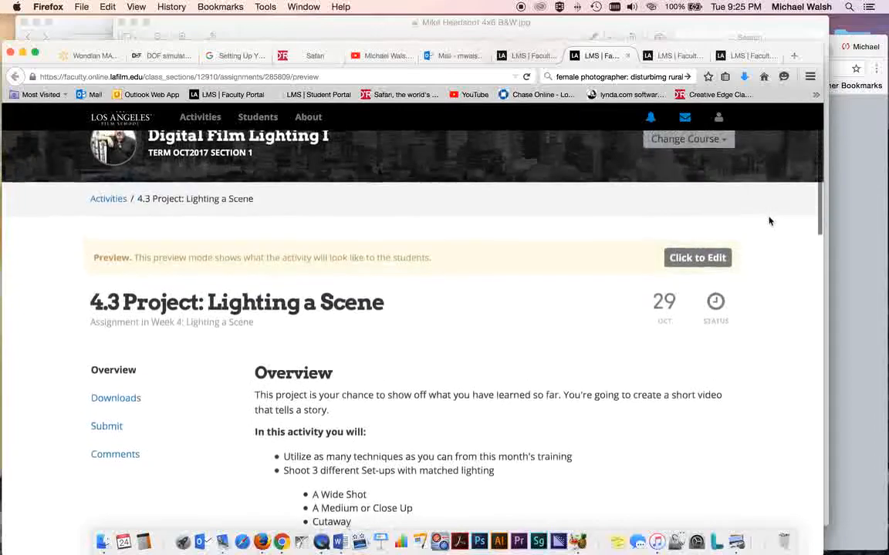
Scroll the 4.3 Project preview back to its top showing the Digital Film Lighting I course header.
scroll(up, 3)
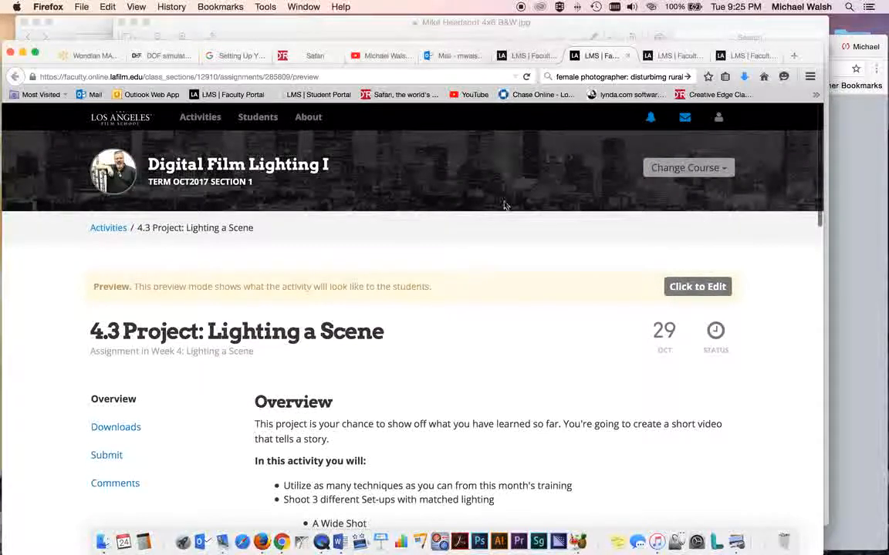
mouse_move(496, 168)
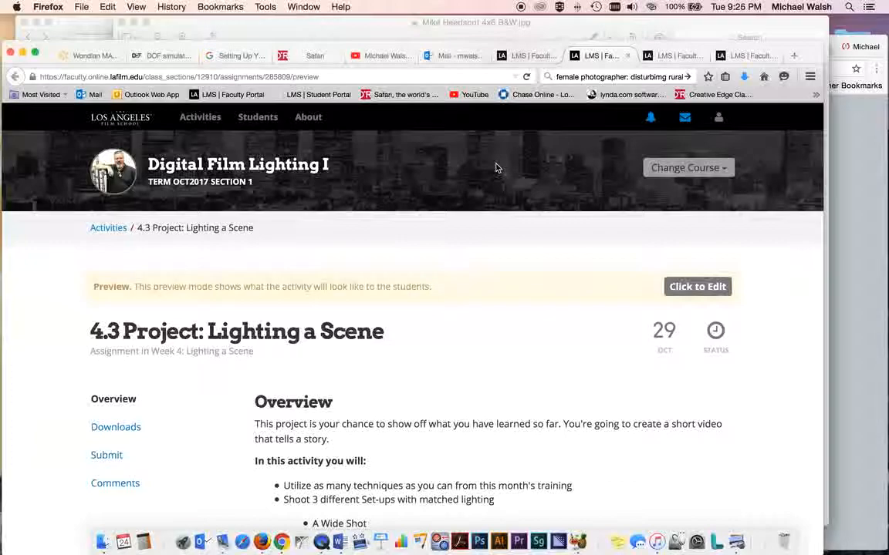
mouse_move(525, 375)
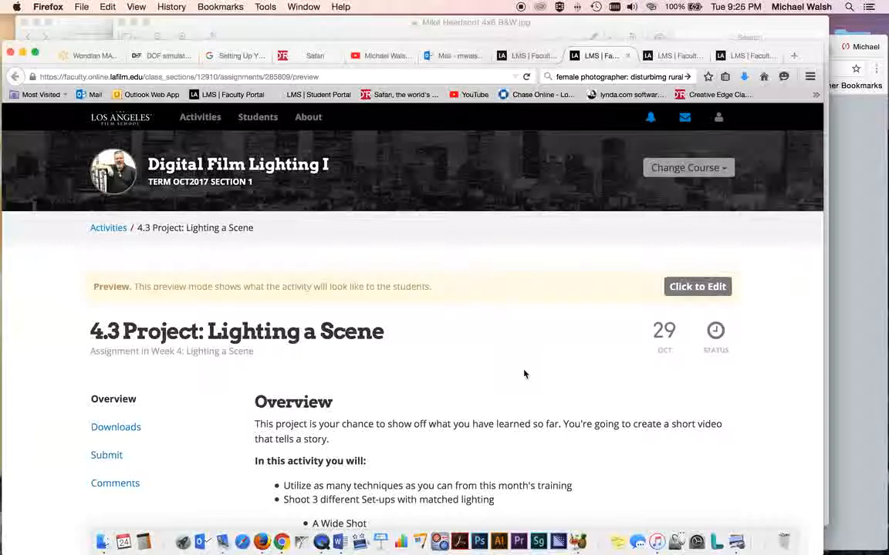
scroll(down, 3)
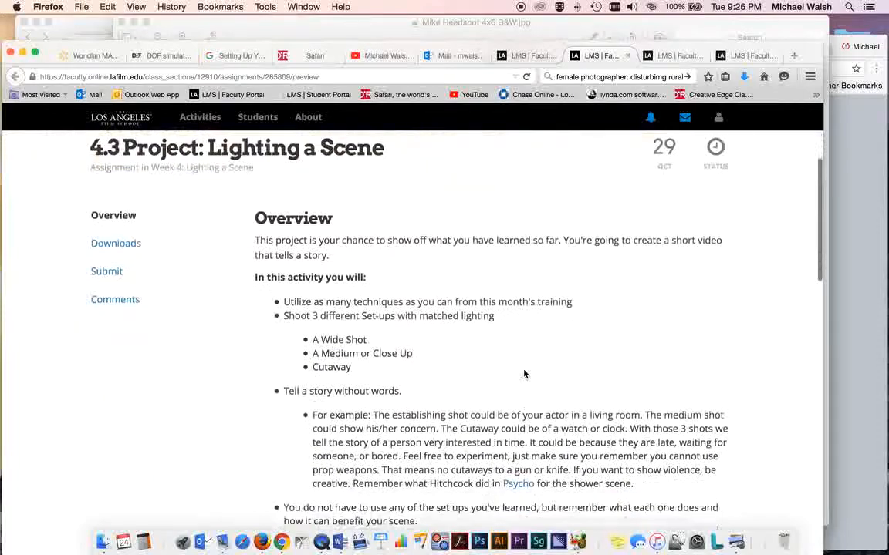
scroll(down, 3)
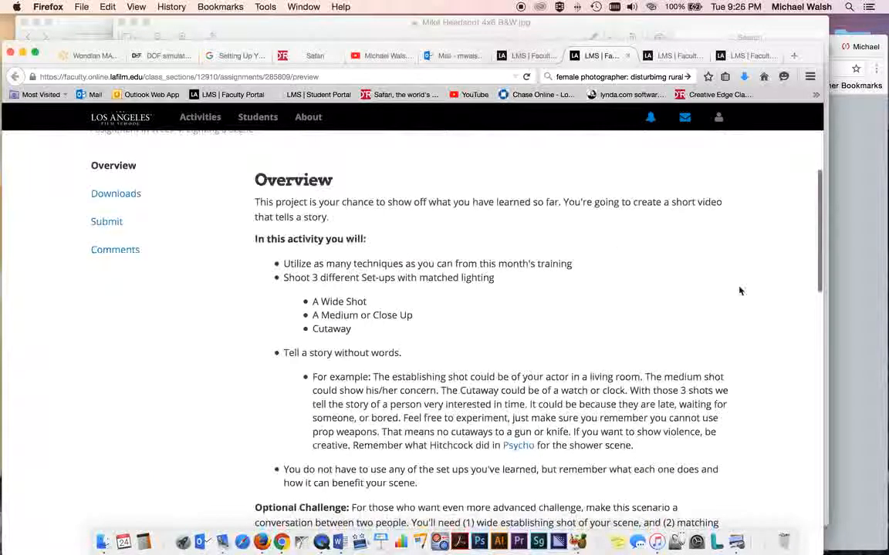
mouse_move(681, 322)
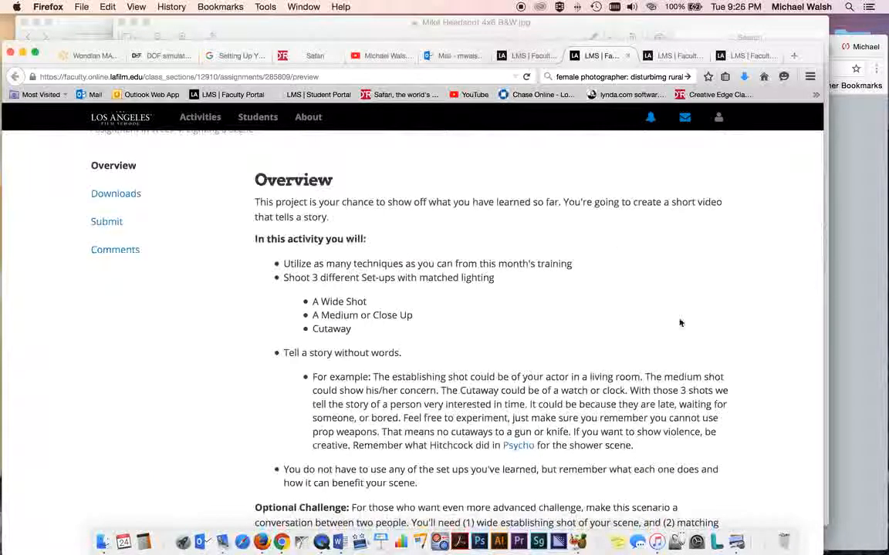
mouse_move(657, 312)
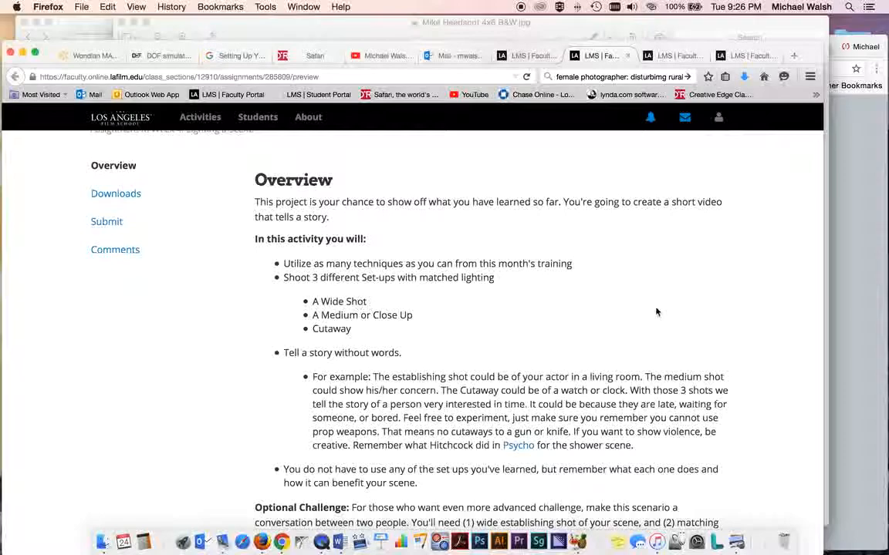
mouse_move(769, 376)
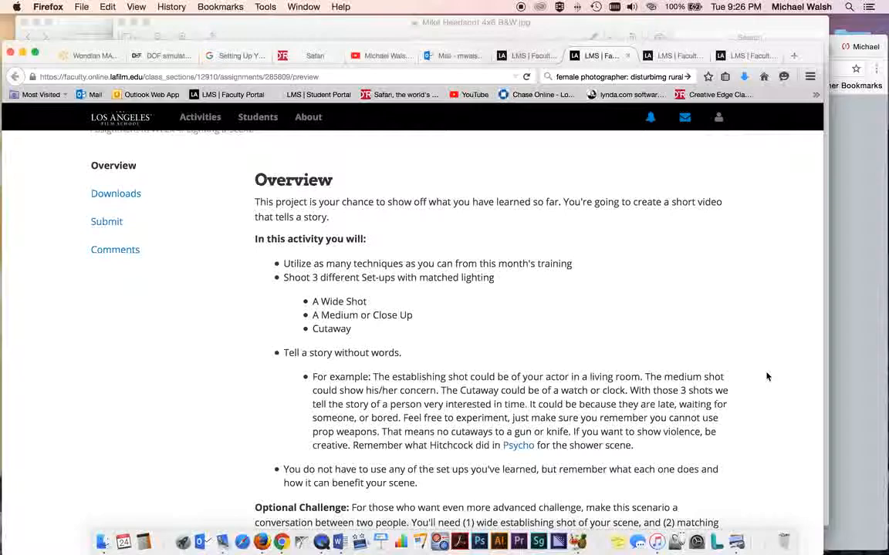
mouse_move(747, 281)
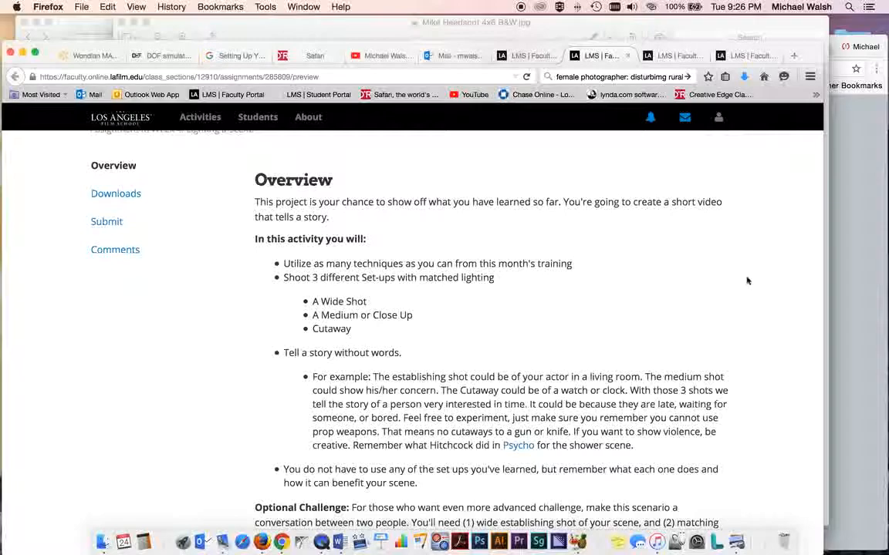
scroll(up, 3)
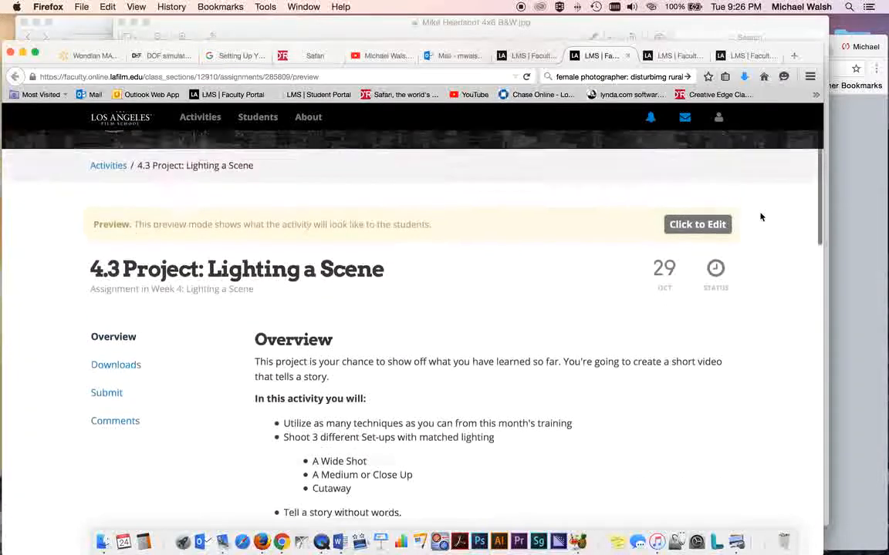
scroll(up, 3)
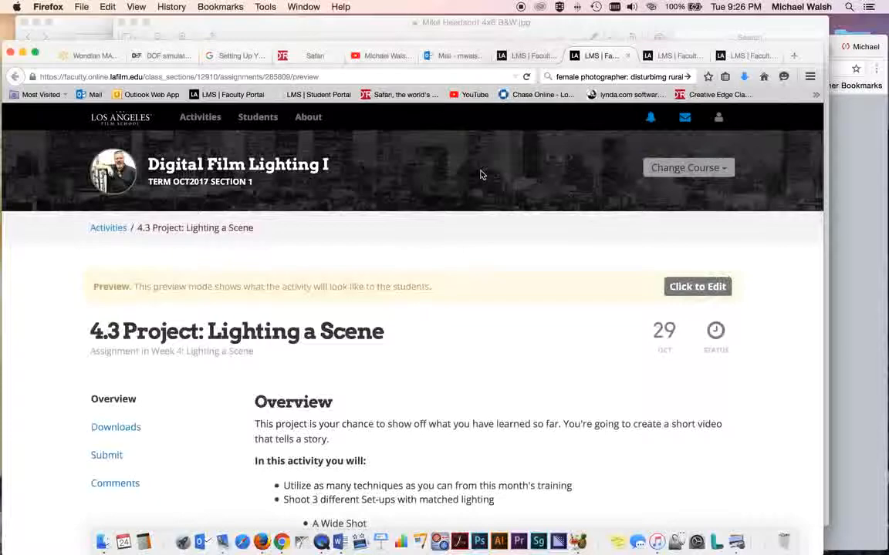
mouse_move(494, 170)
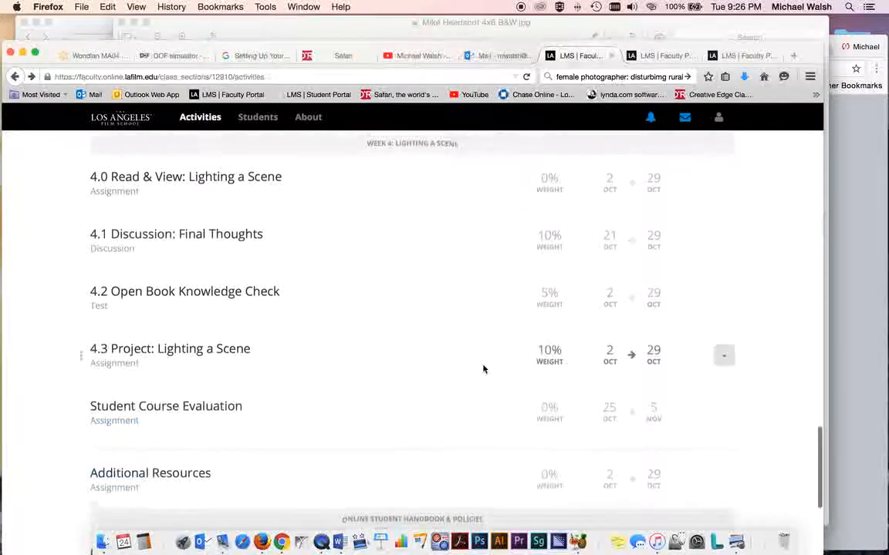
scroll(down, 3)
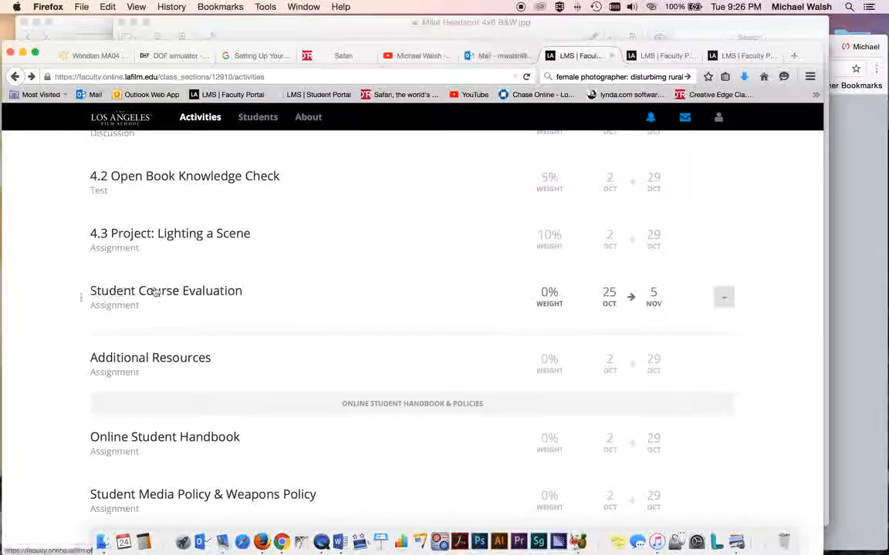
mouse_move(395, 290)
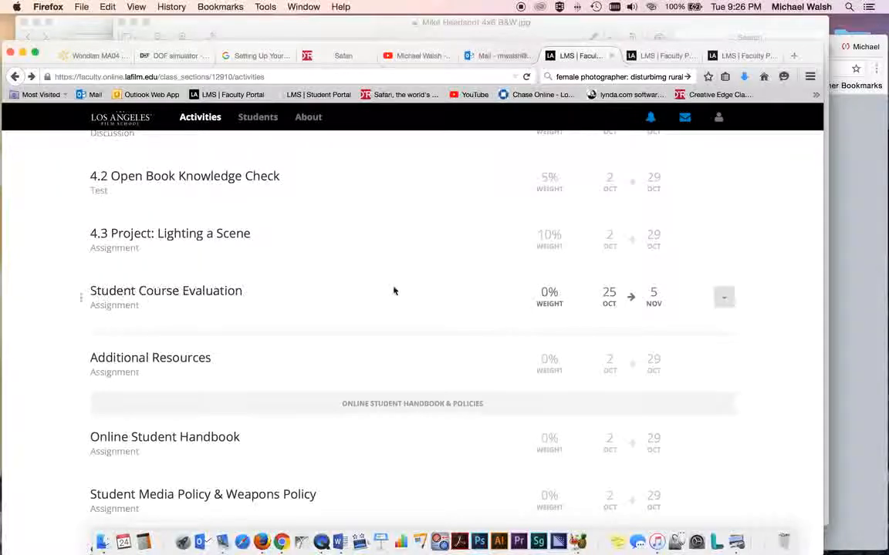
scroll(up, 3)
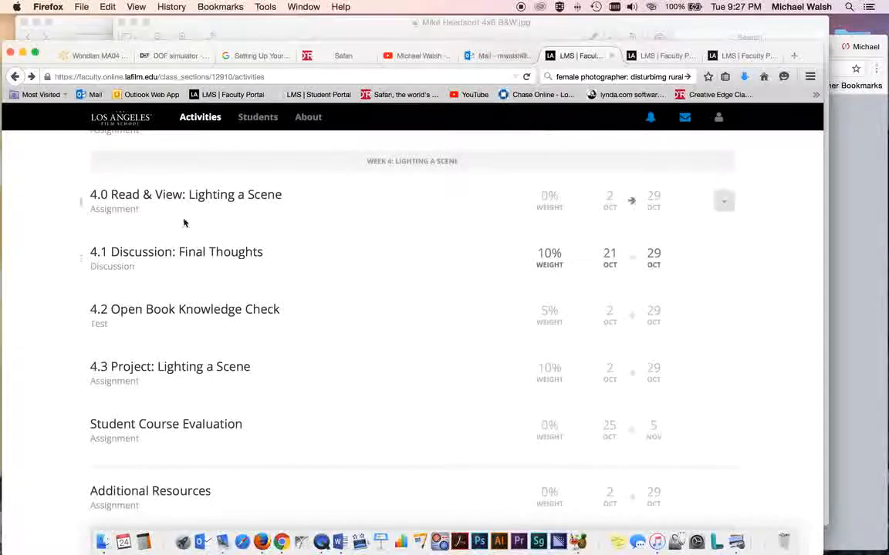
mouse_move(391, 277)
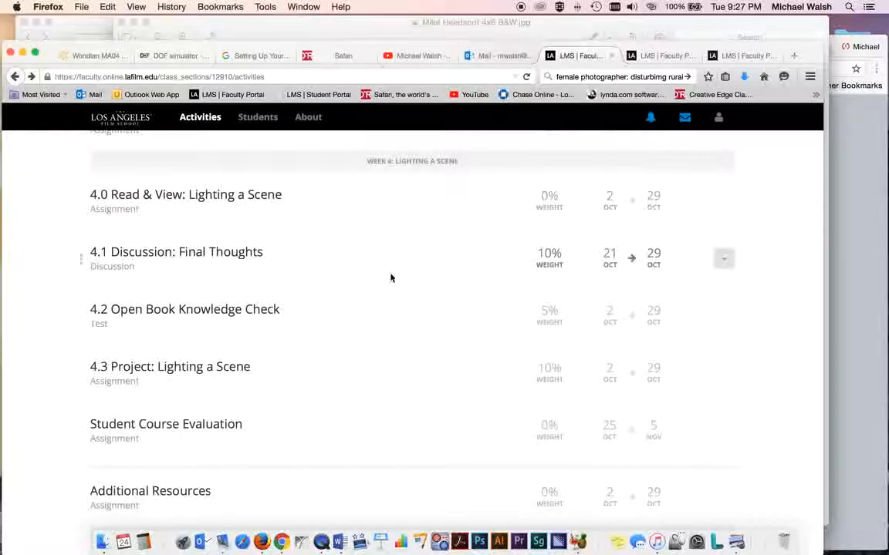
scroll(down, 3)
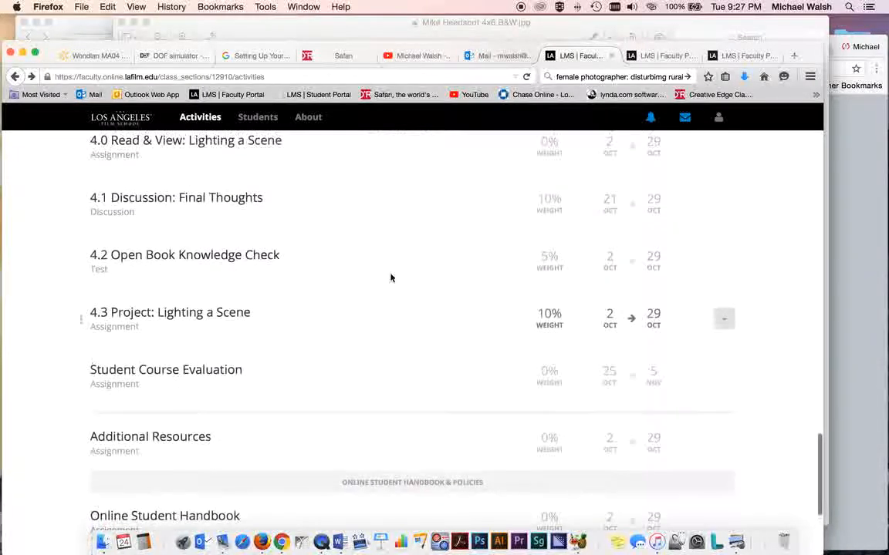
scroll(up, 3)
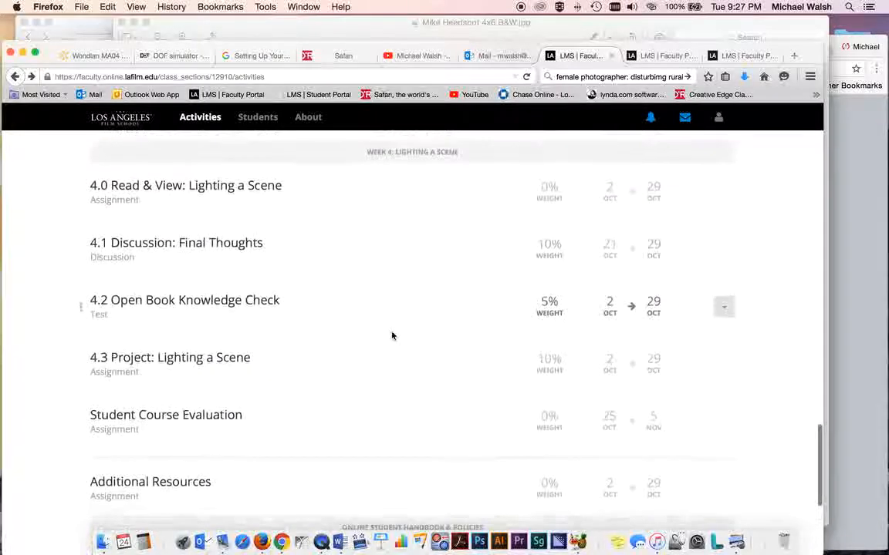
mouse_move(139, 420)
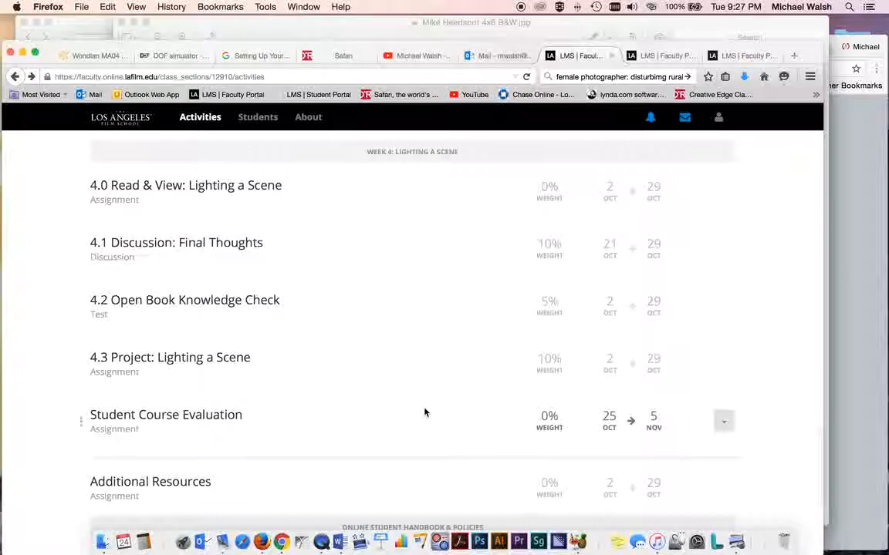
mouse_move(278, 424)
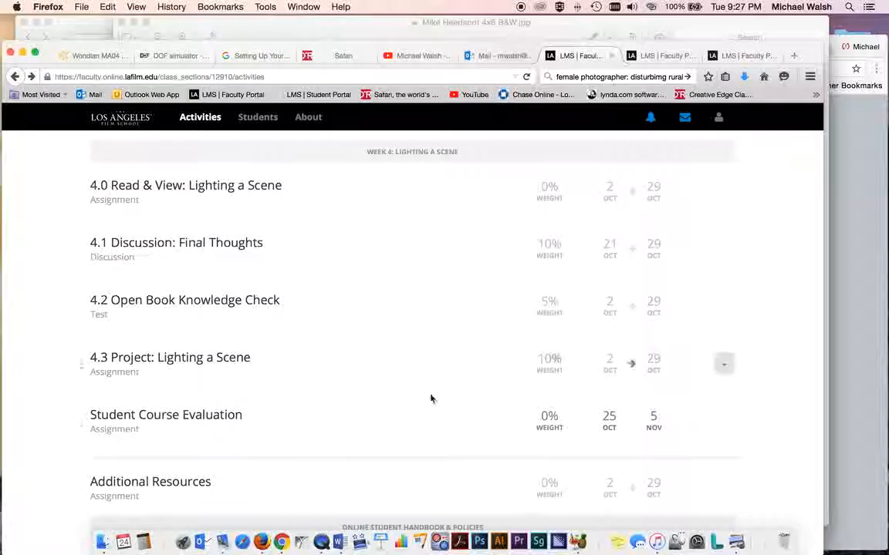
mouse_move(383, 426)
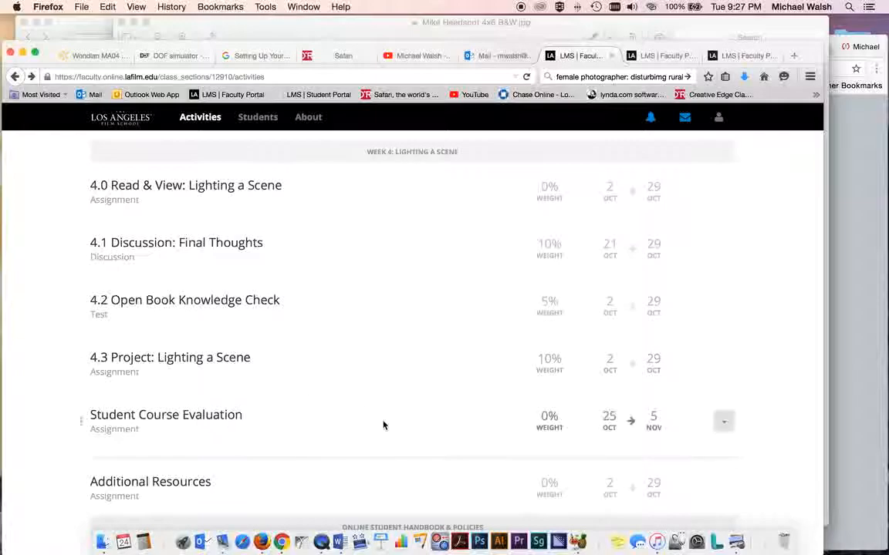
mouse_move(294, 425)
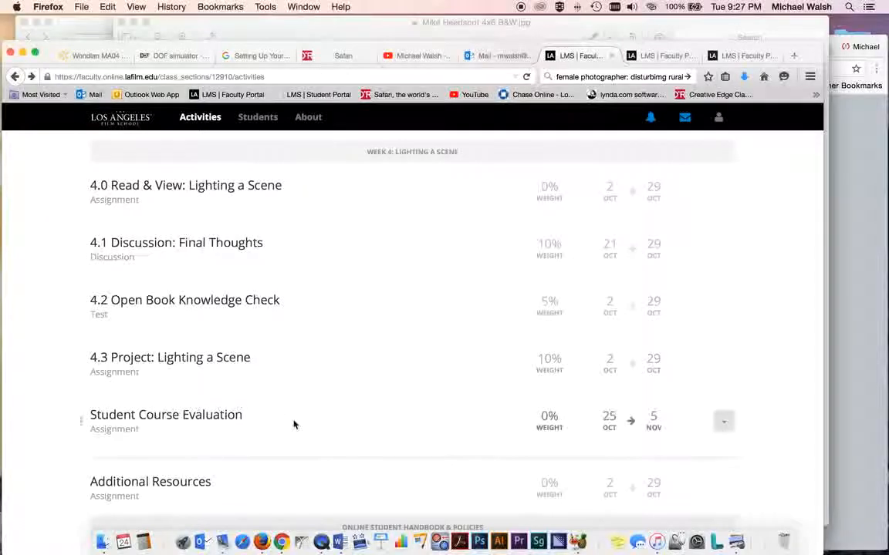
mouse_move(409, 415)
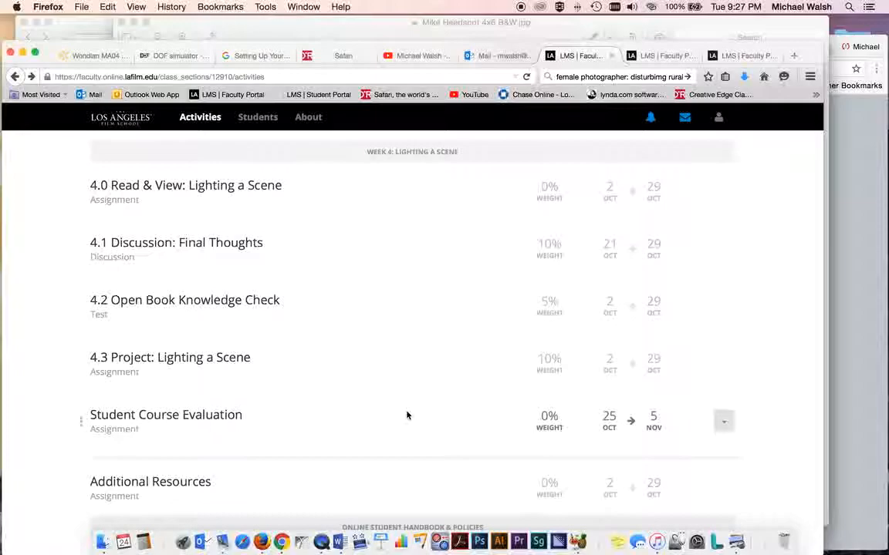
mouse_move(382, 417)
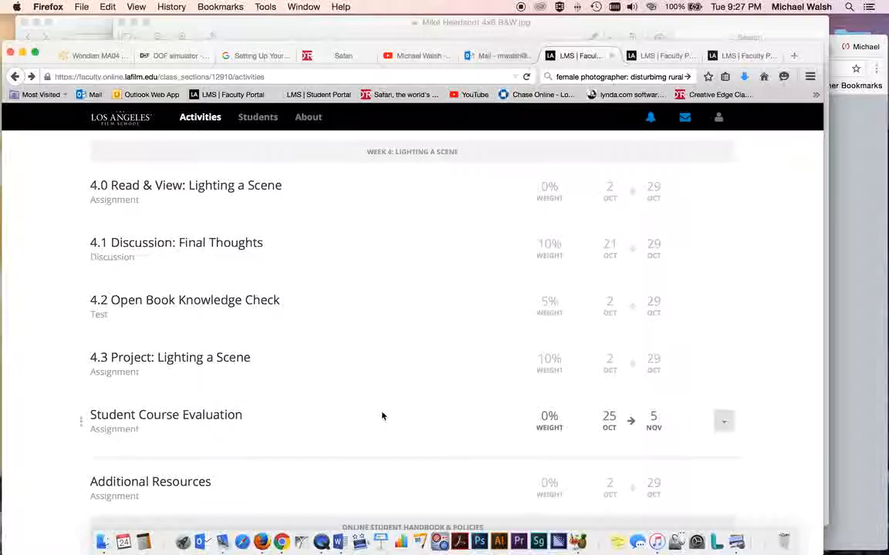
mouse_move(323, 421)
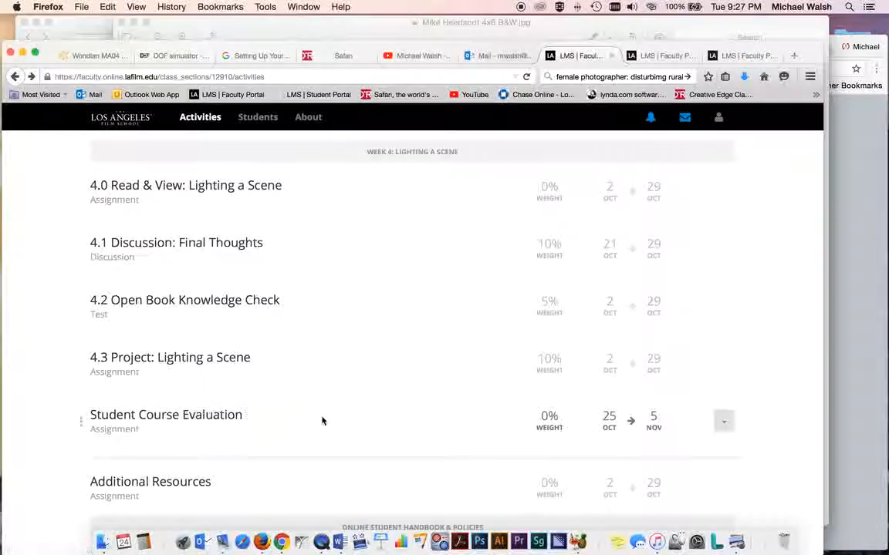
mouse_move(398, 423)
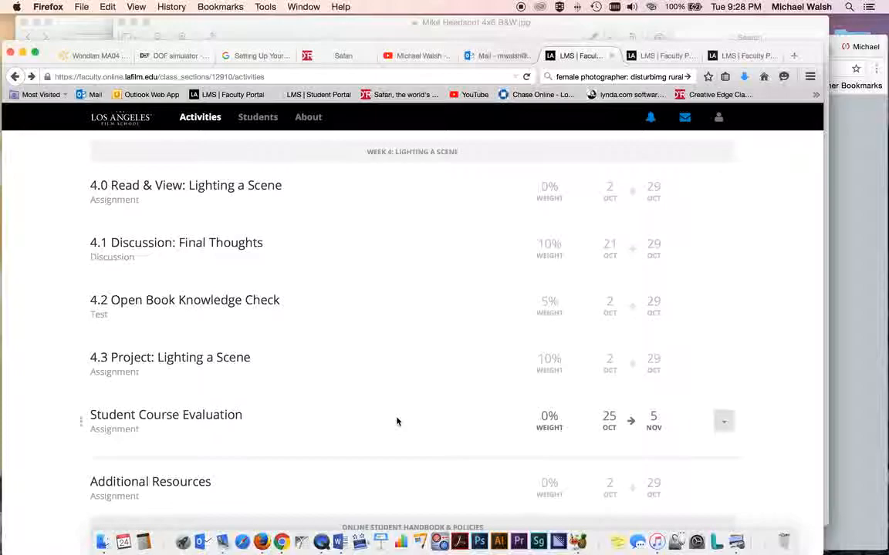
scroll(down, 3)
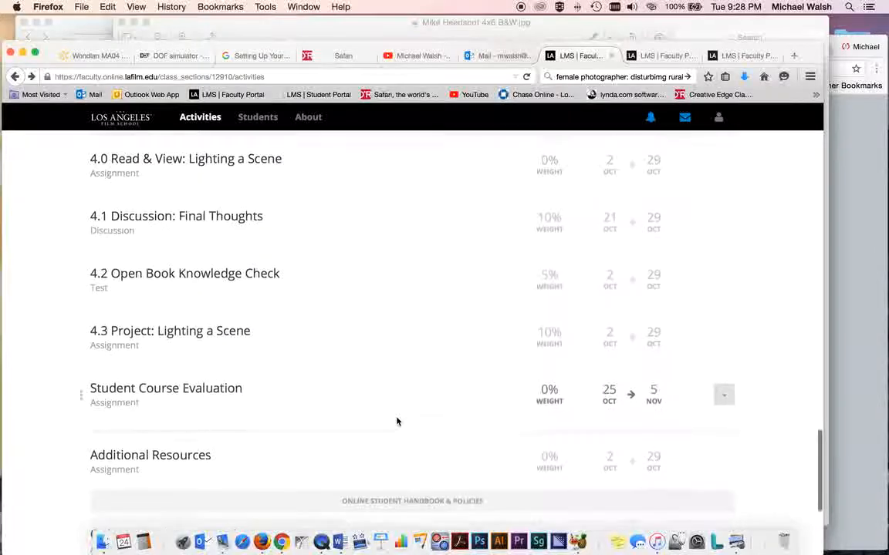
scroll(down, 3)
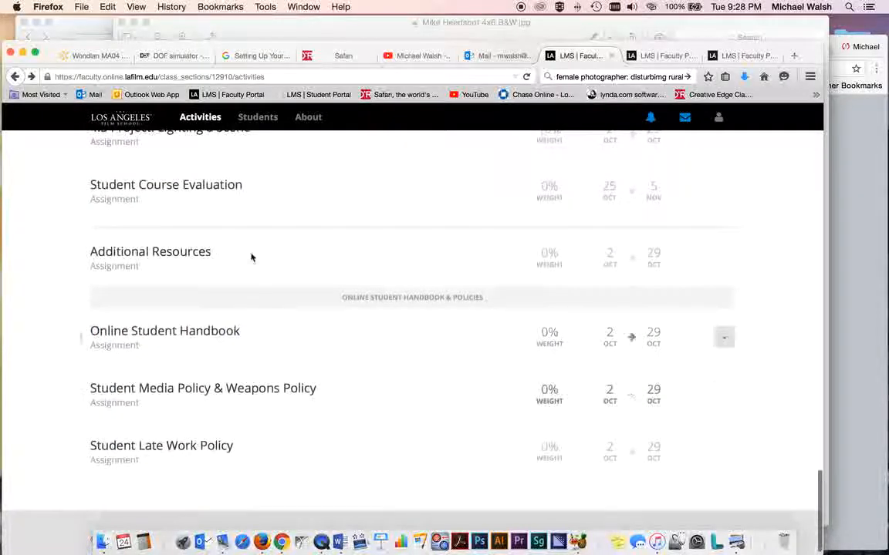
mouse_move(223, 432)
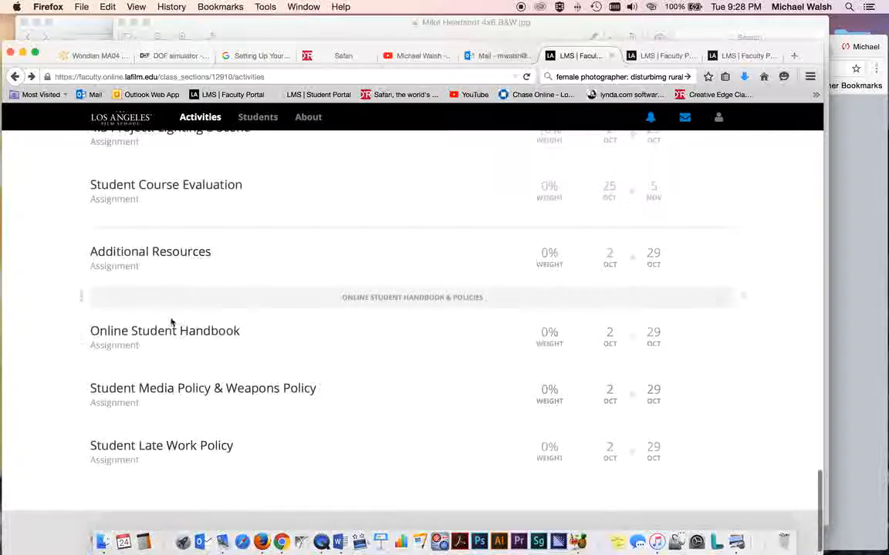
mouse_move(374, 414)
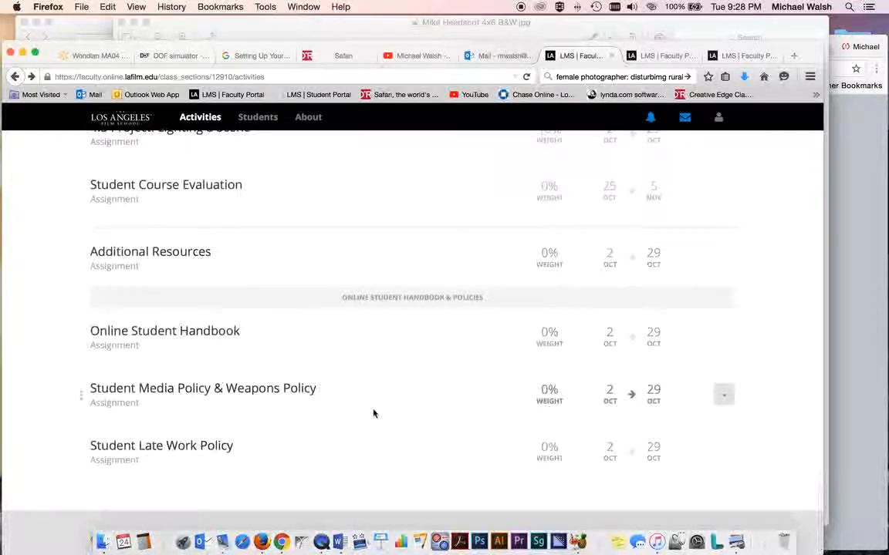
mouse_move(151, 336)
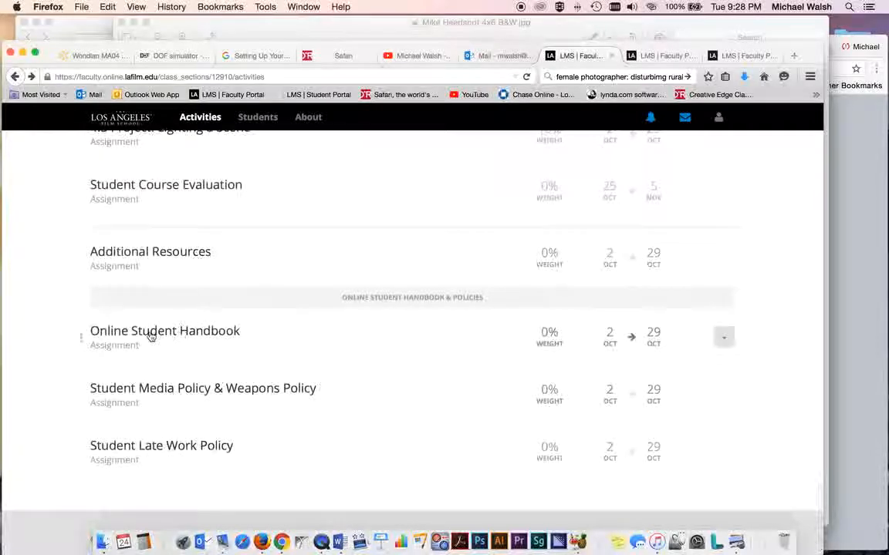
mouse_move(195, 332)
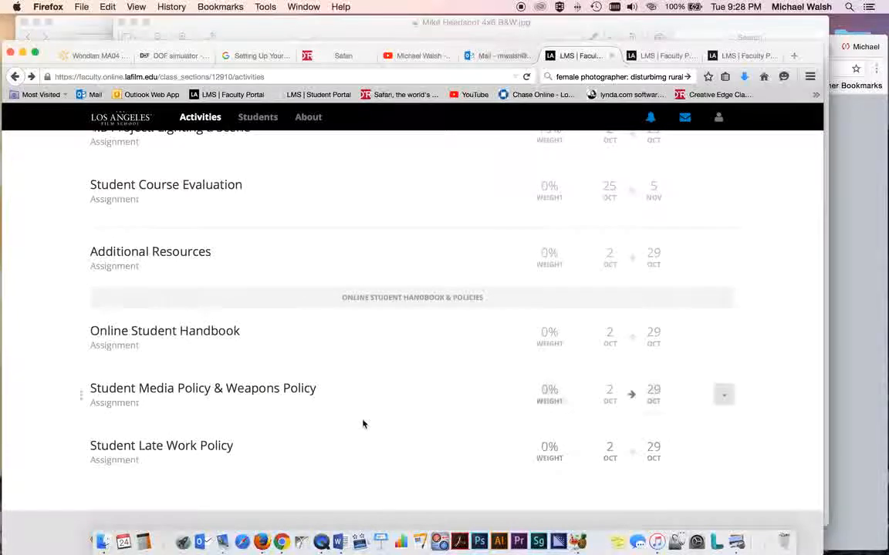
mouse_move(176, 371)
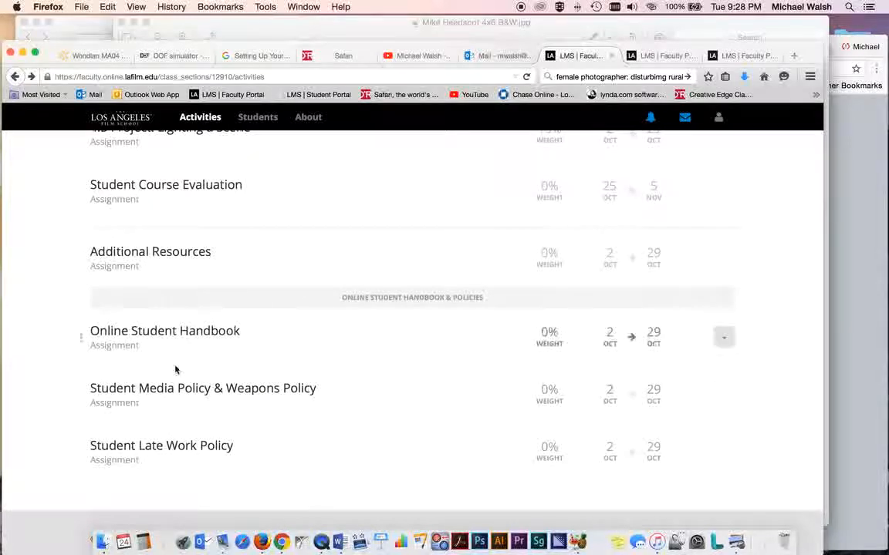
mouse_move(398, 417)
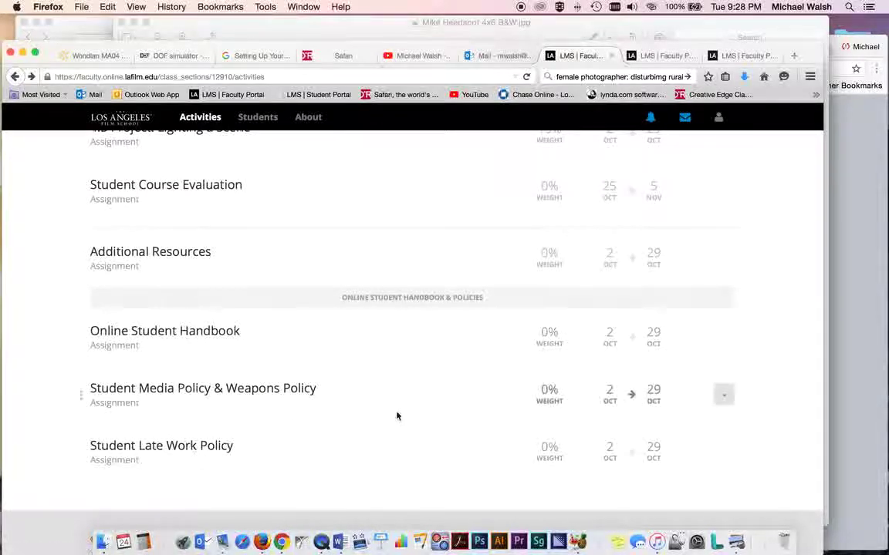
mouse_move(222, 456)
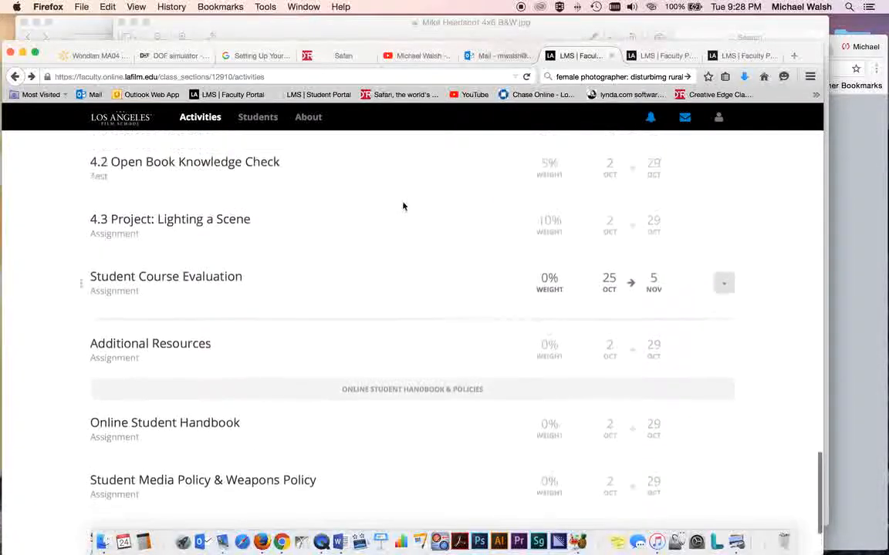
scroll(up, 3)
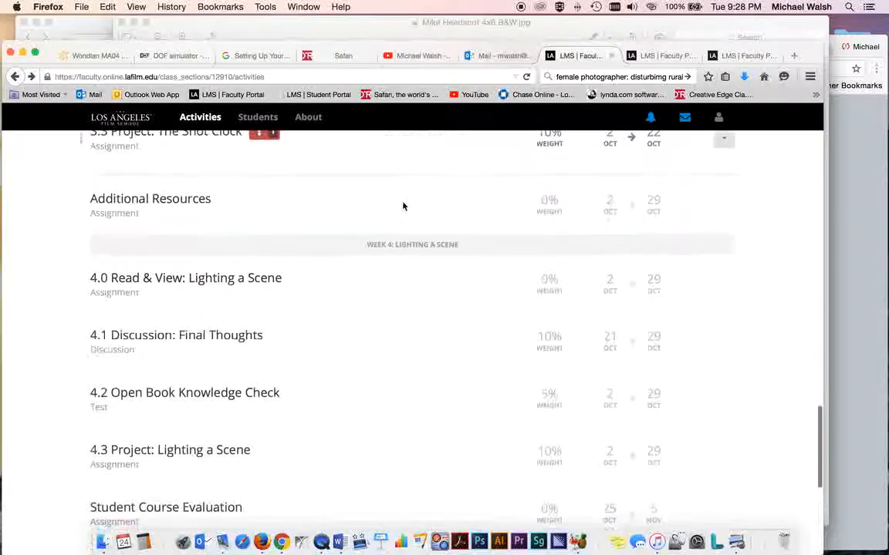
scroll(down, 3)
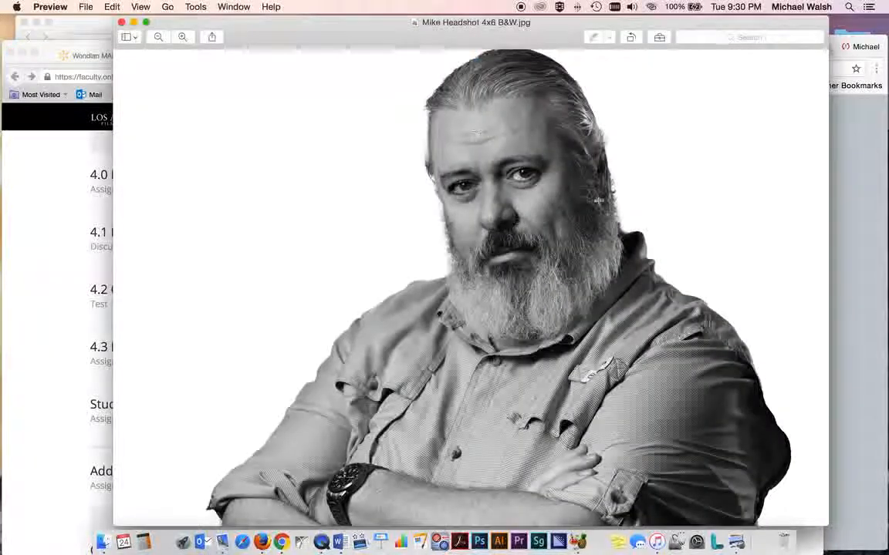
mouse_move(284, 244)
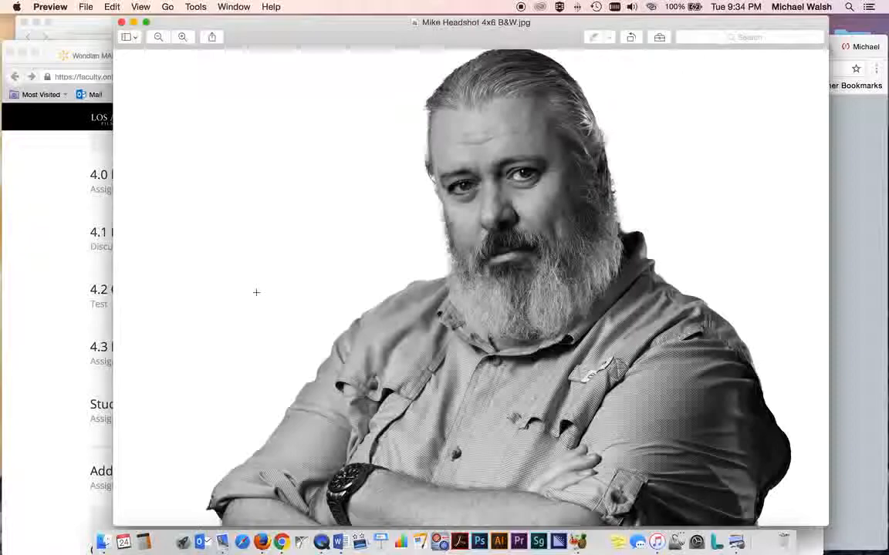
mouse_move(56, 252)
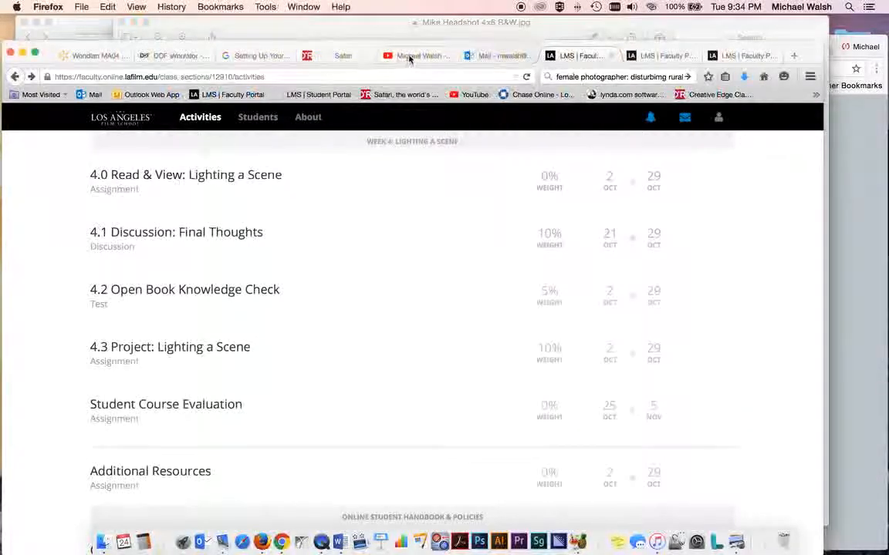
Browse the YouTube channel's uploads down past the 3-Point Lighting series to DFM301 VL Rhythm and VL Tone.
click(417, 56)
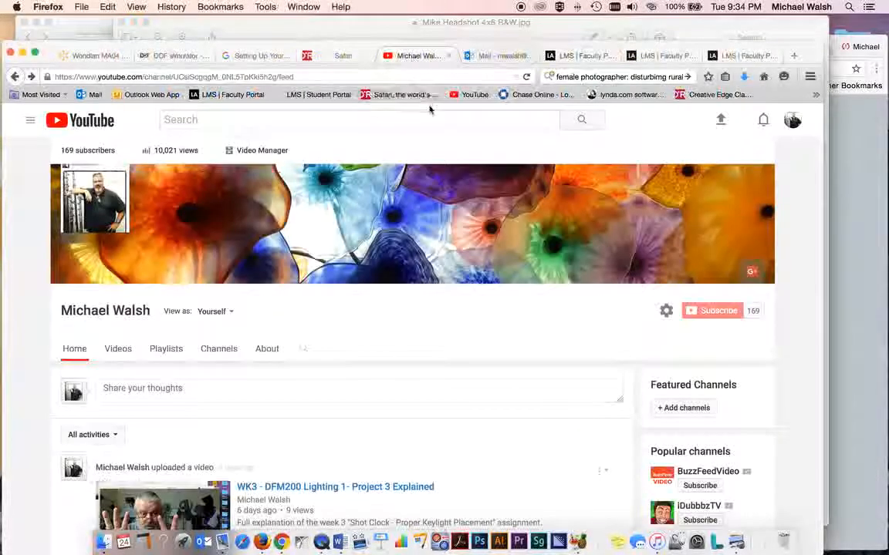
scroll(down, 3)
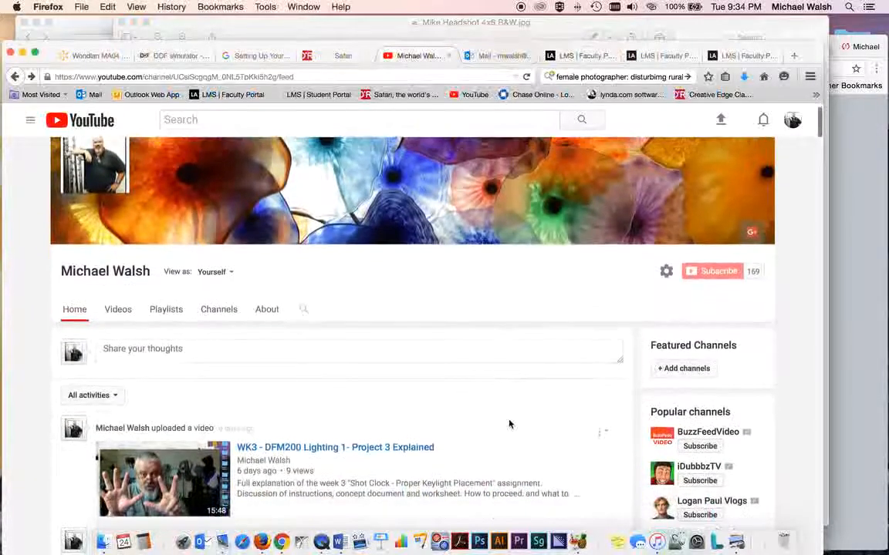
scroll(down, 3)
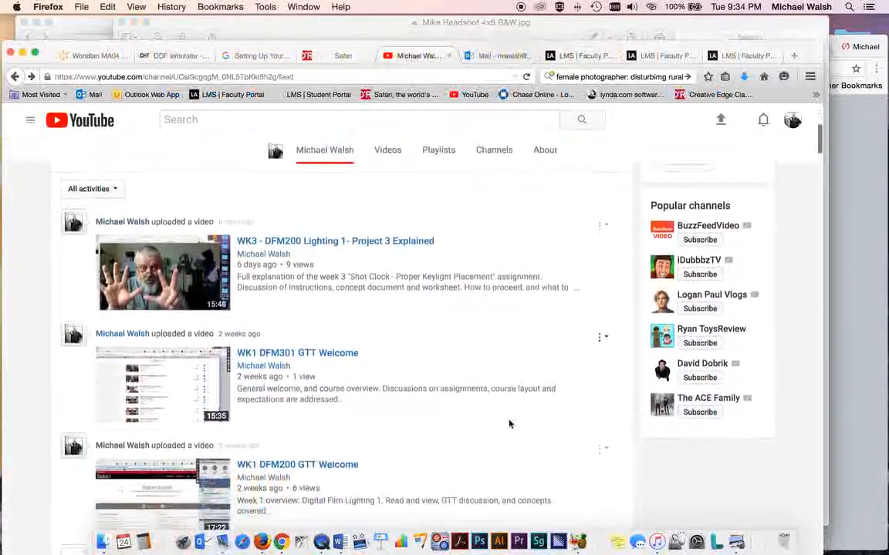
scroll(down, 3)
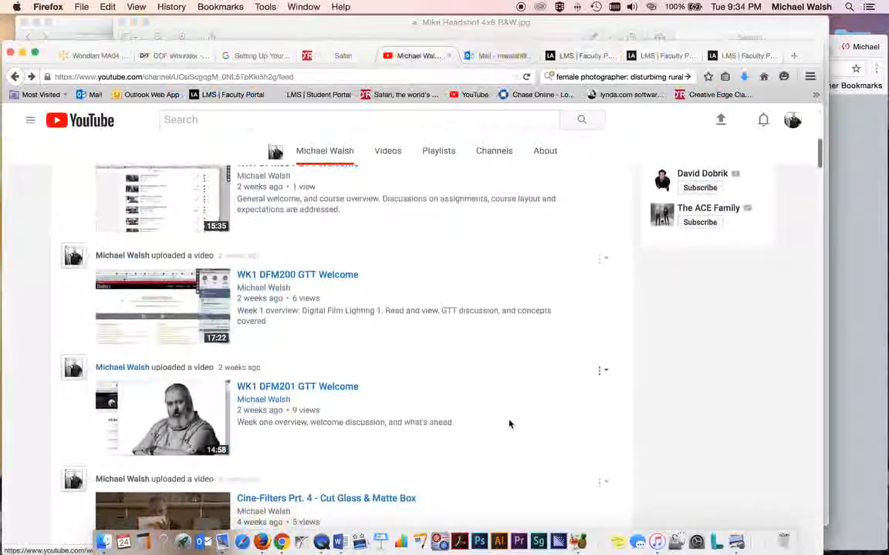
scroll(down, 3)
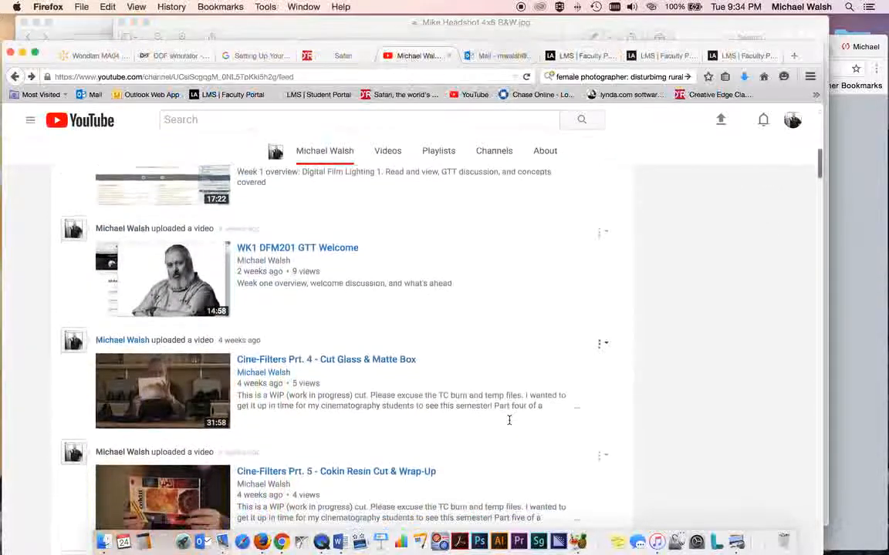
scroll(down, 3)
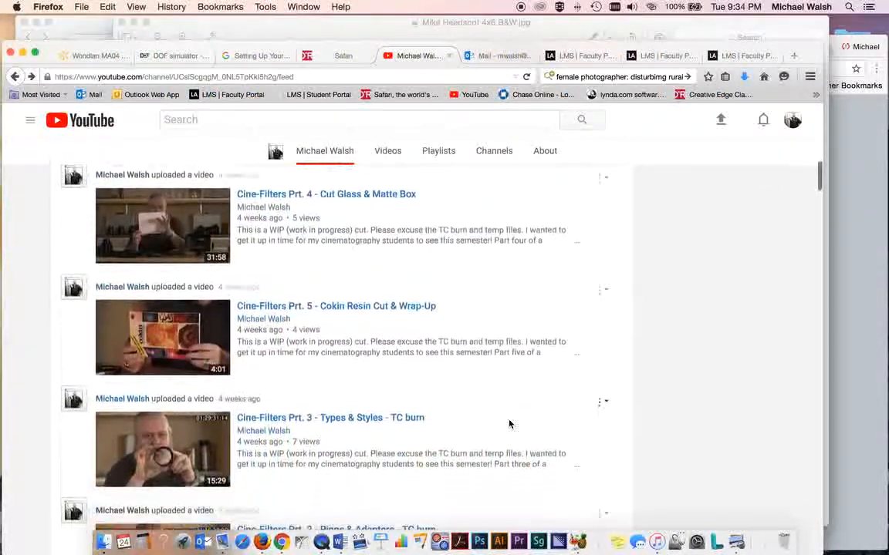
scroll(down, 3)
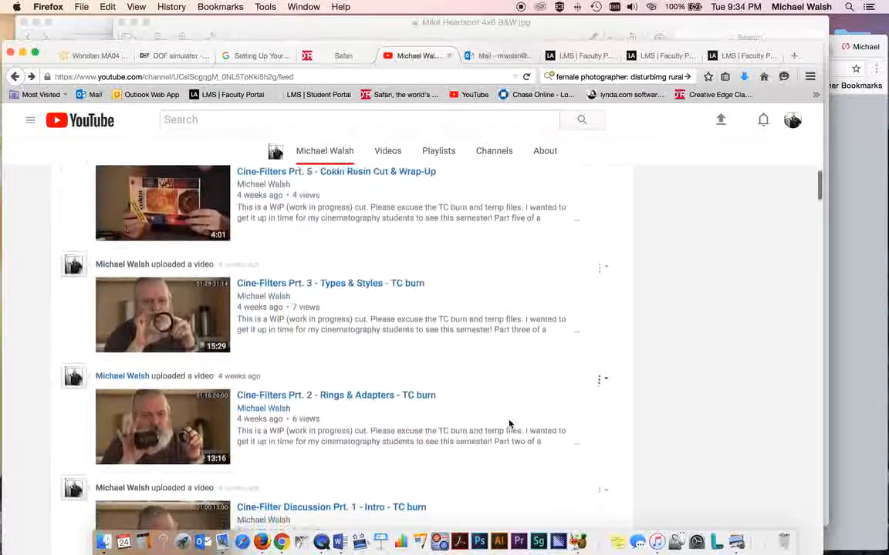
scroll(down, 3)
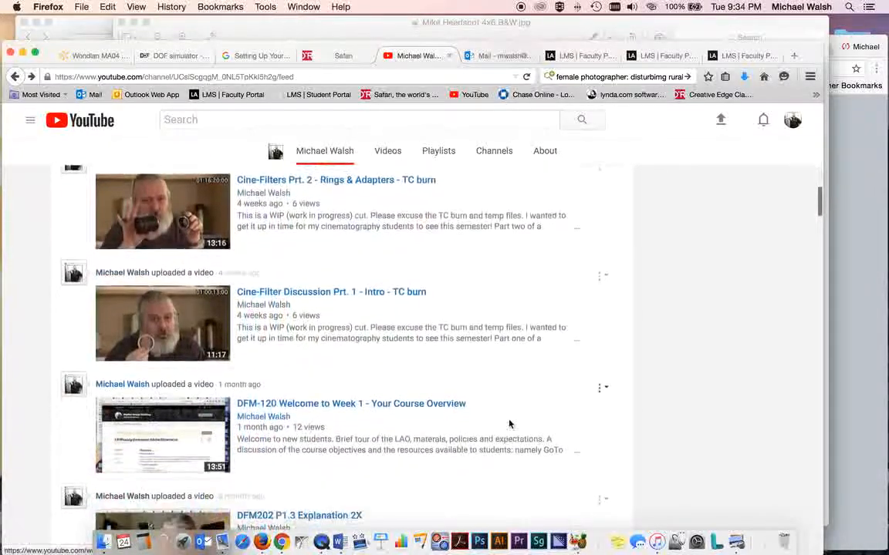
scroll(down, 3)
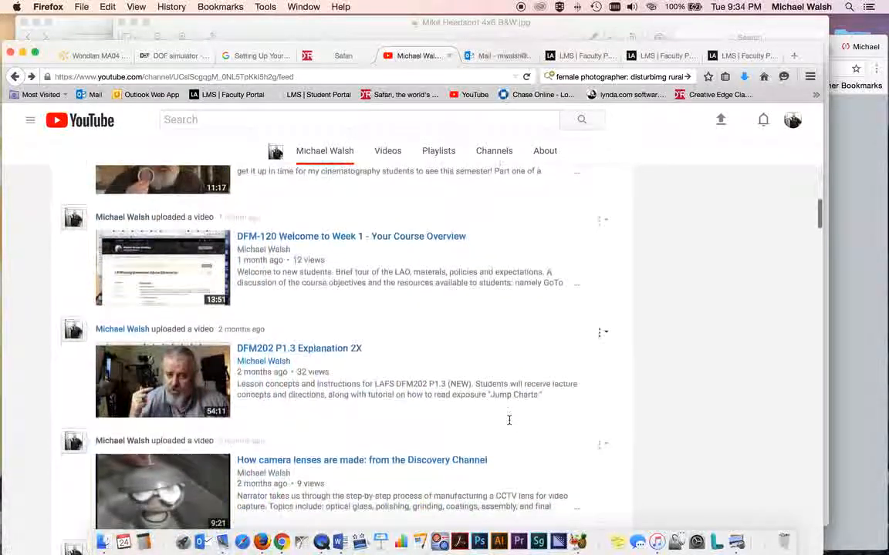
scroll(down, 3)
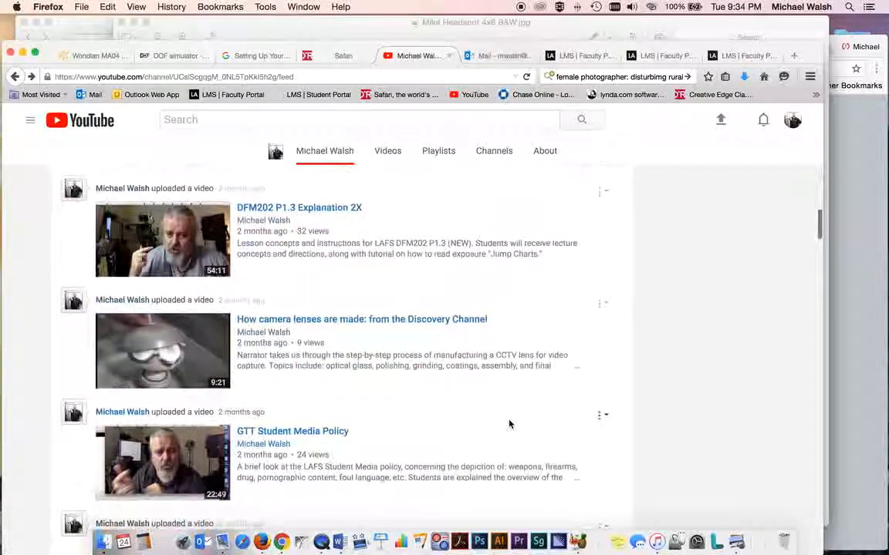
scroll(down, 3)
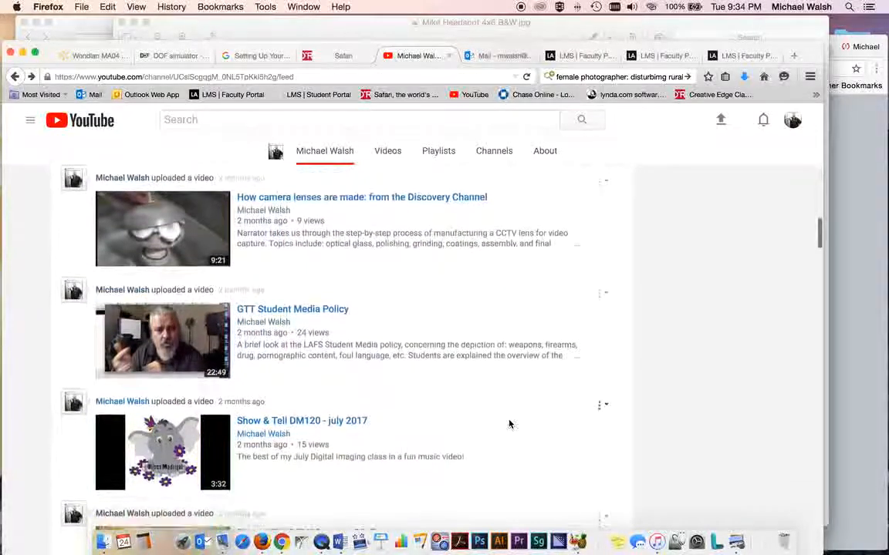
scroll(down, 3)
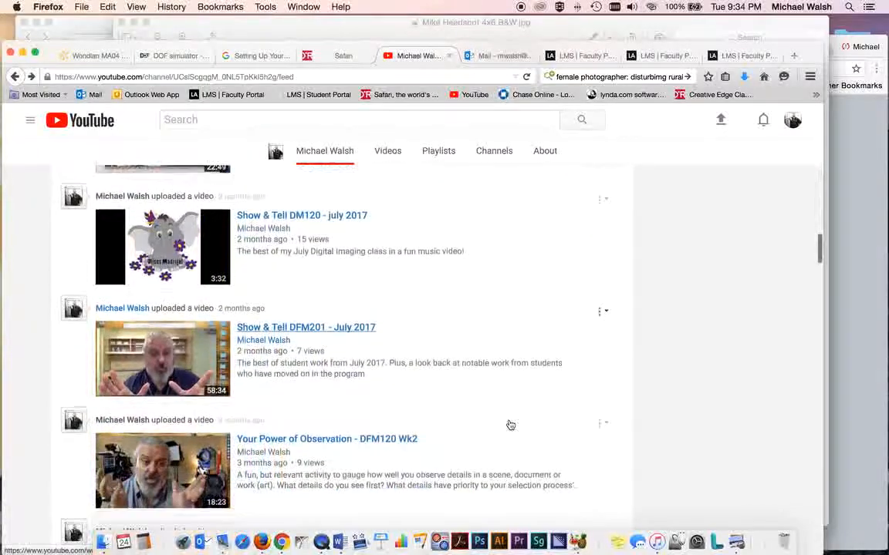
scroll(down, 3)
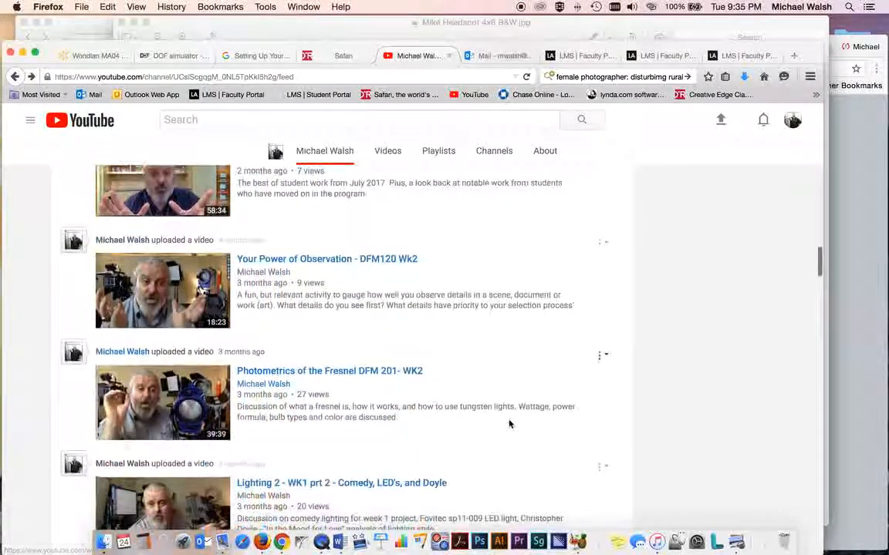
scroll(down, 3)
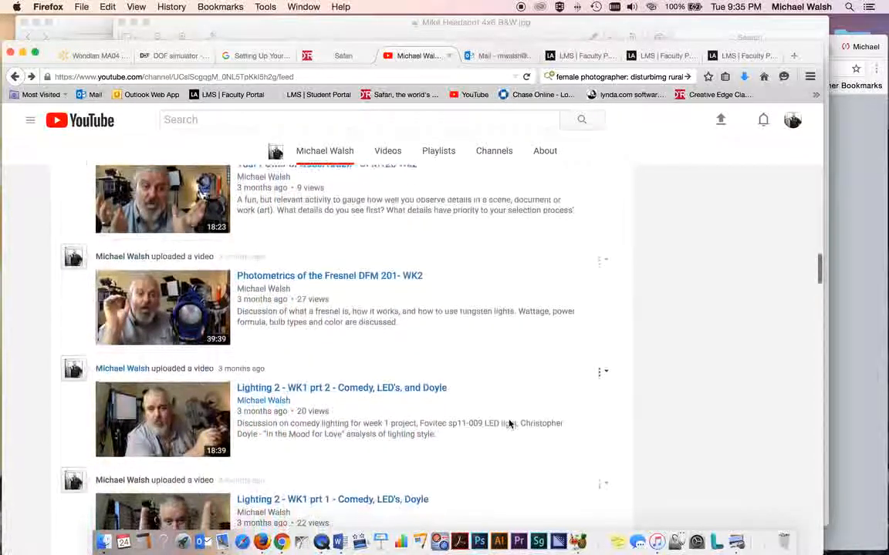
scroll(down, 3)
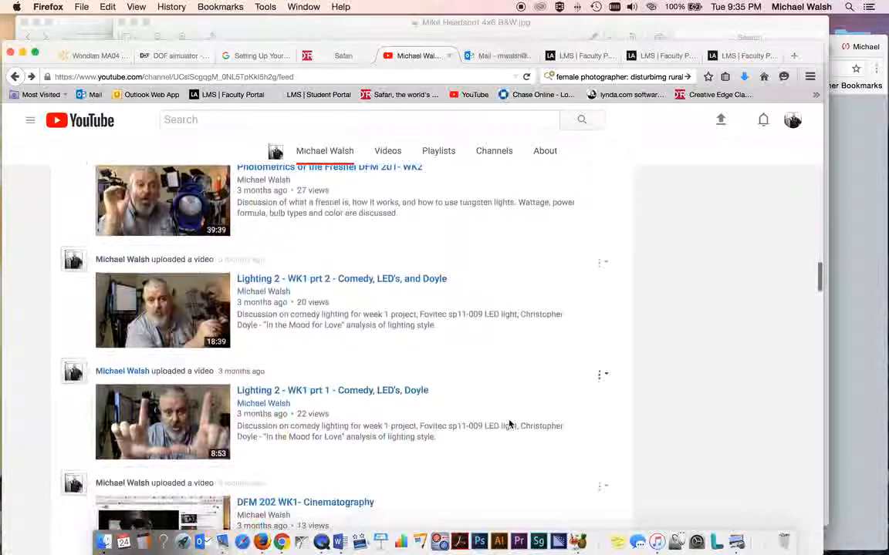
scroll(down, 3)
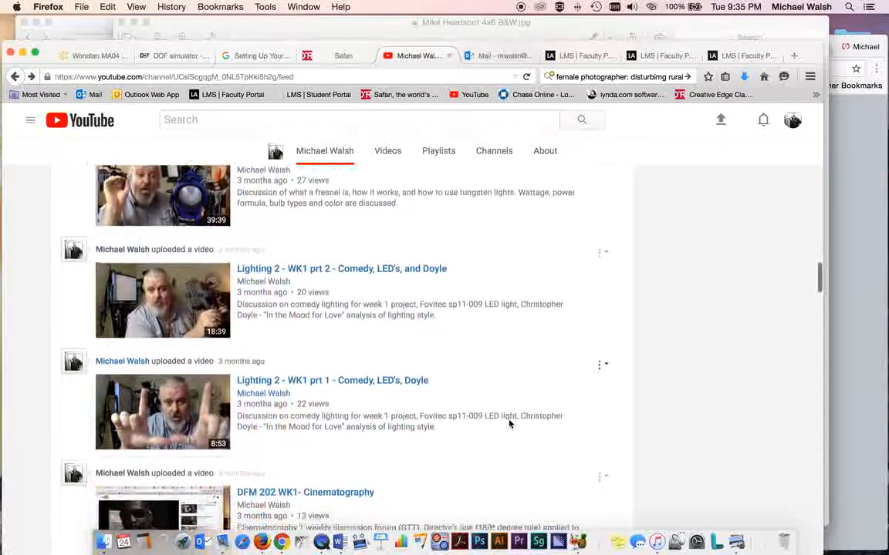
scroll(down, 3)
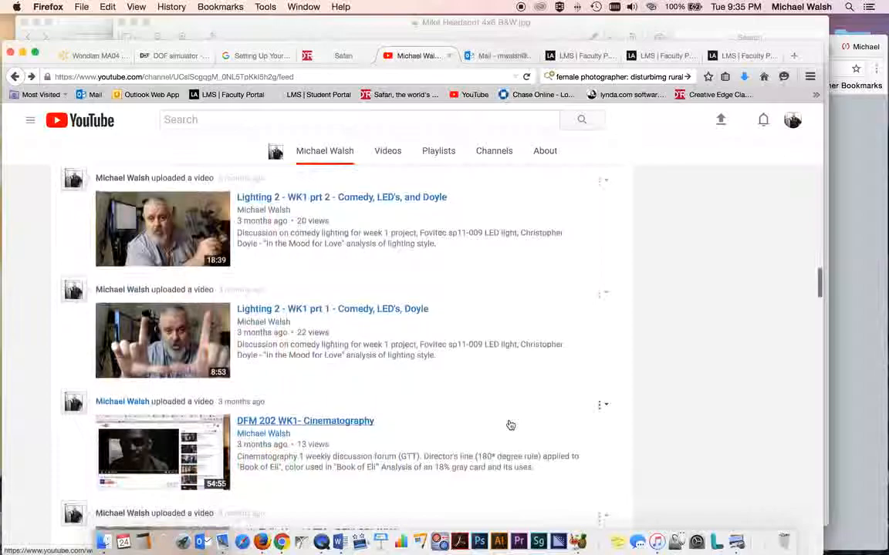
scroll(down, 3)
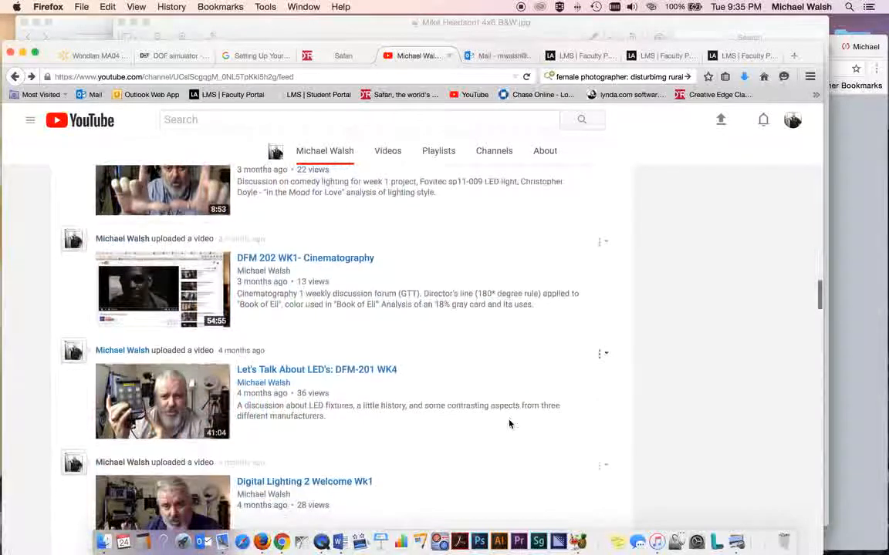
scroll(down, 3)
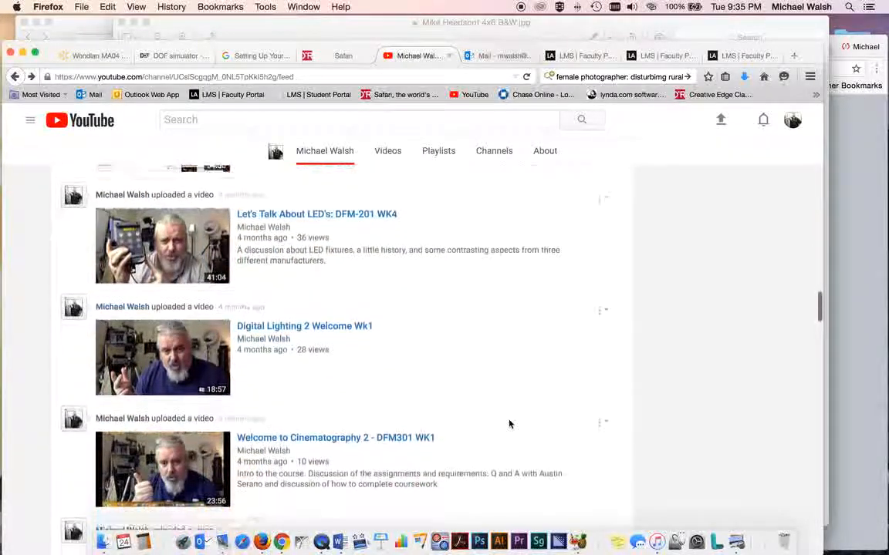
scroll(down, 3)
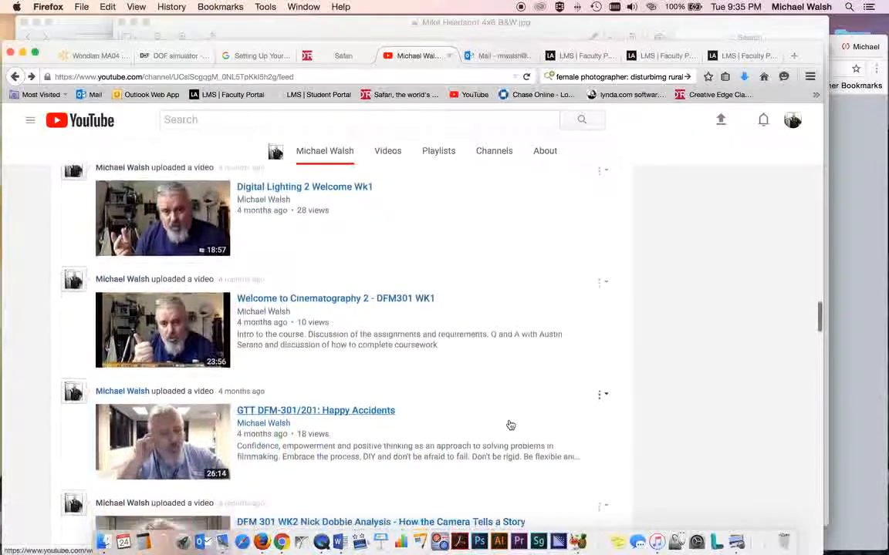
scroll(down, 3)
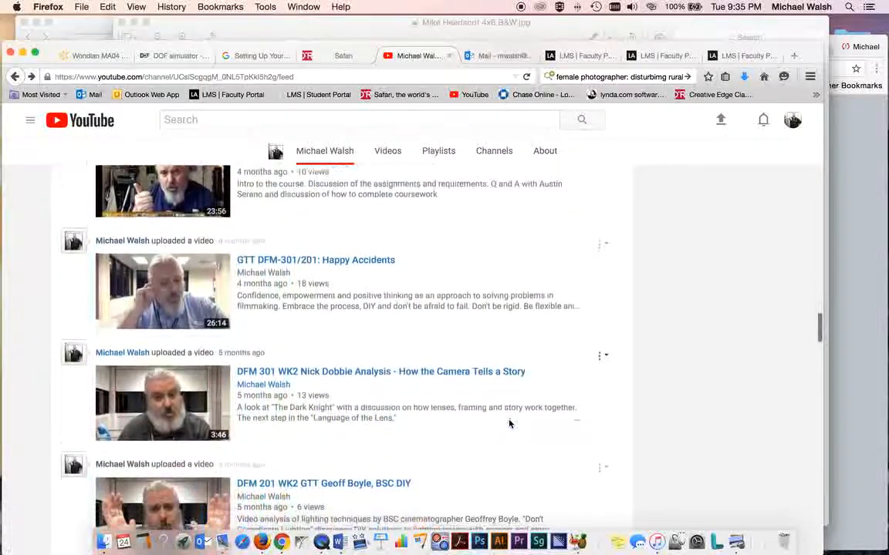
scroll(down, 3)
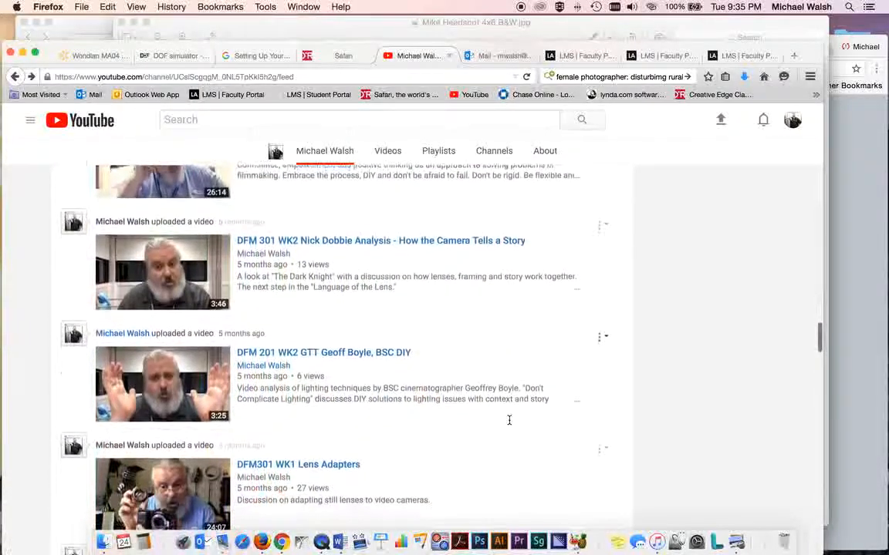
scroll(down, 3)
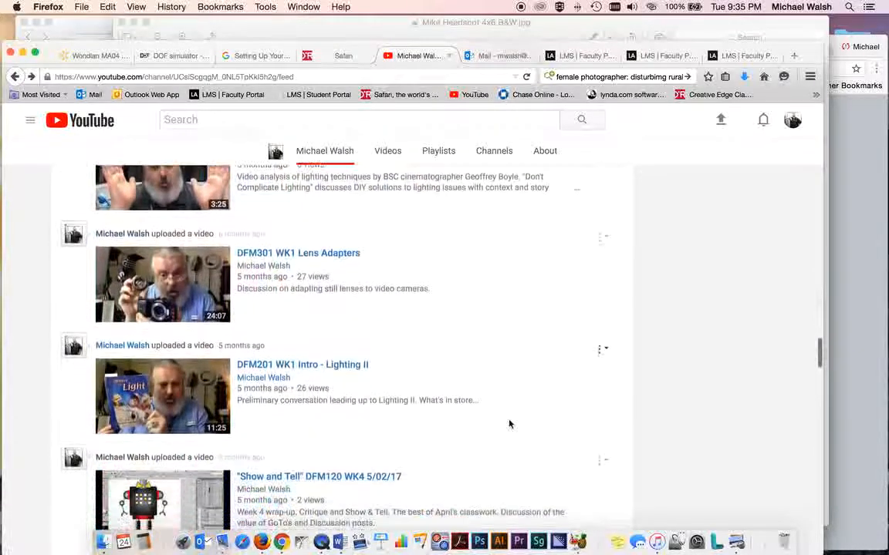
scroll(down, 3)
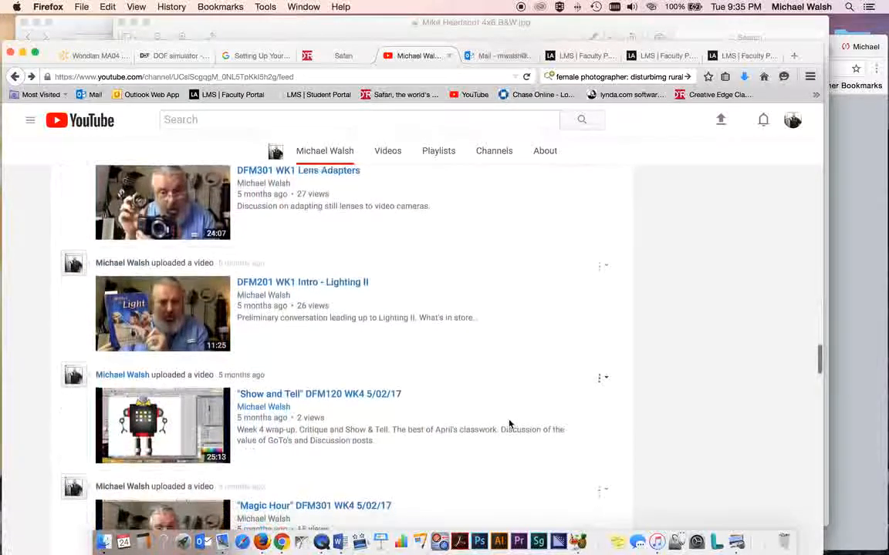
scroll(down, 3)
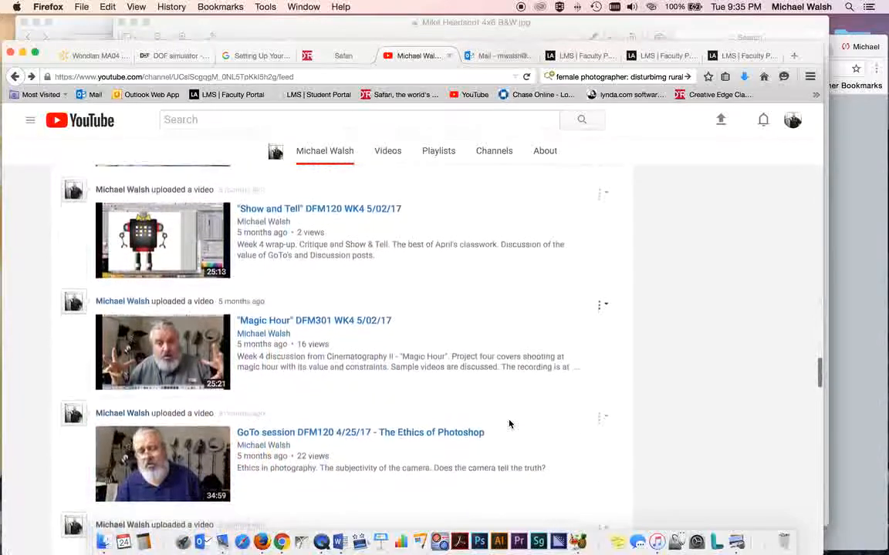
scroll(down, 3)
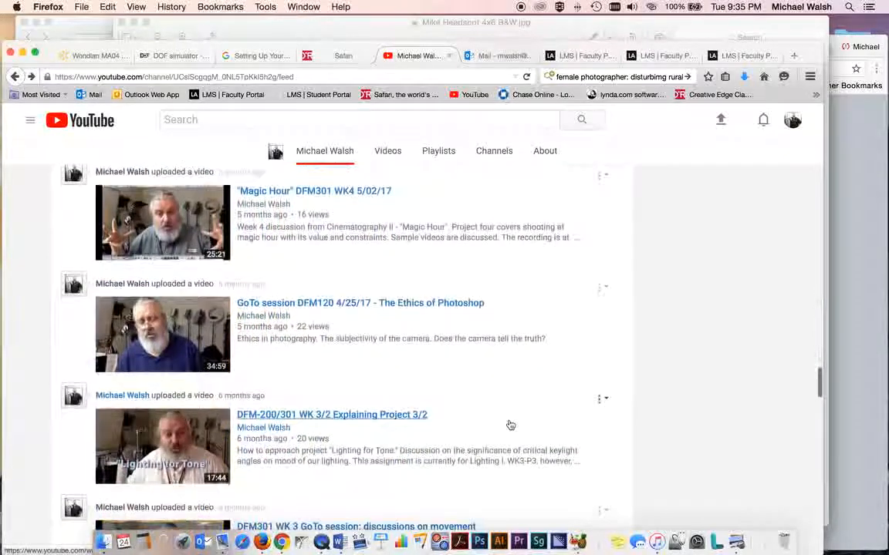
scroll(down, 3)
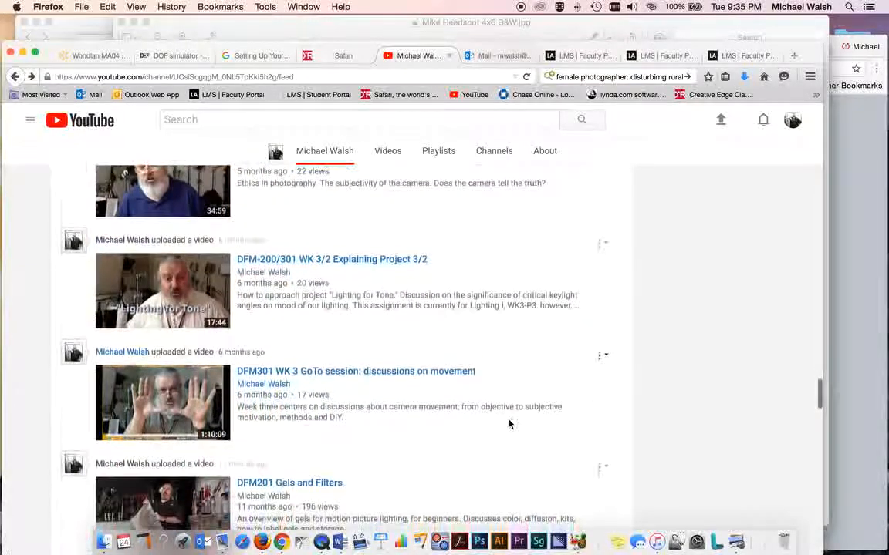
scroll(down, 3)
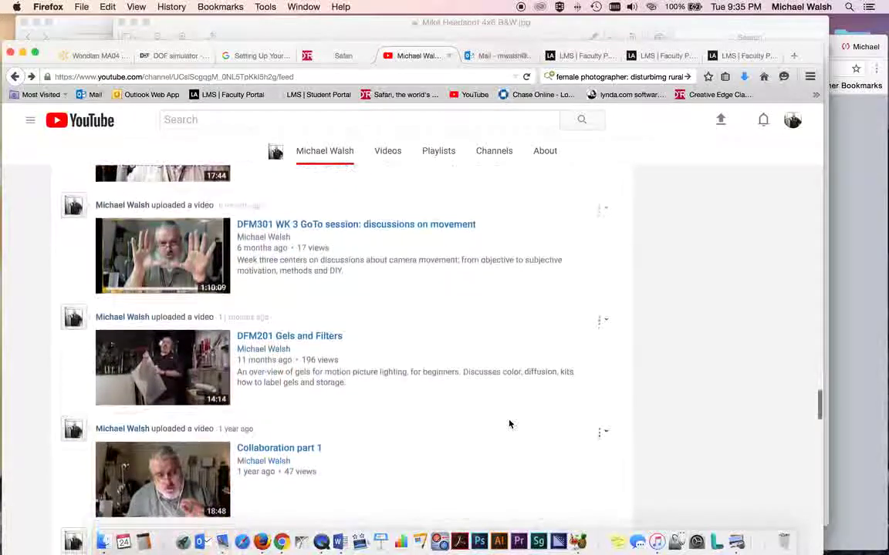
scroll(down, 3)
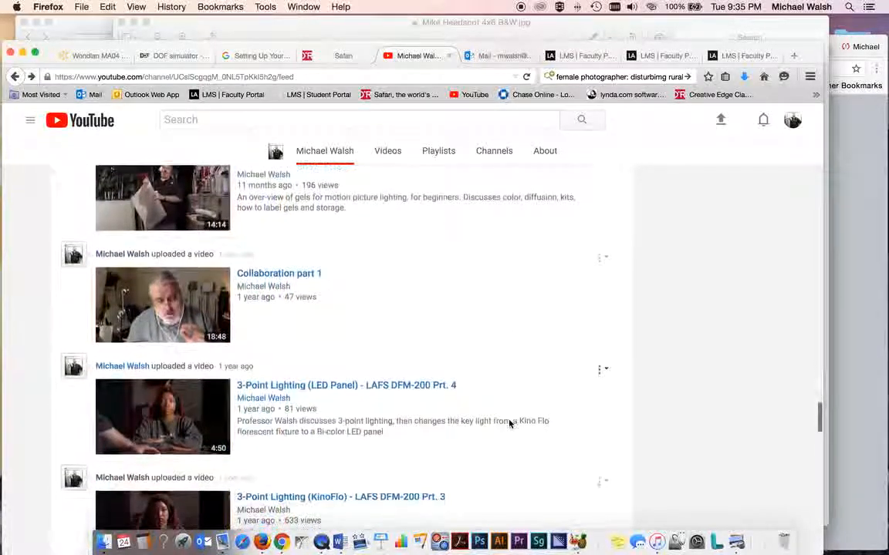
scroll(down, 3)
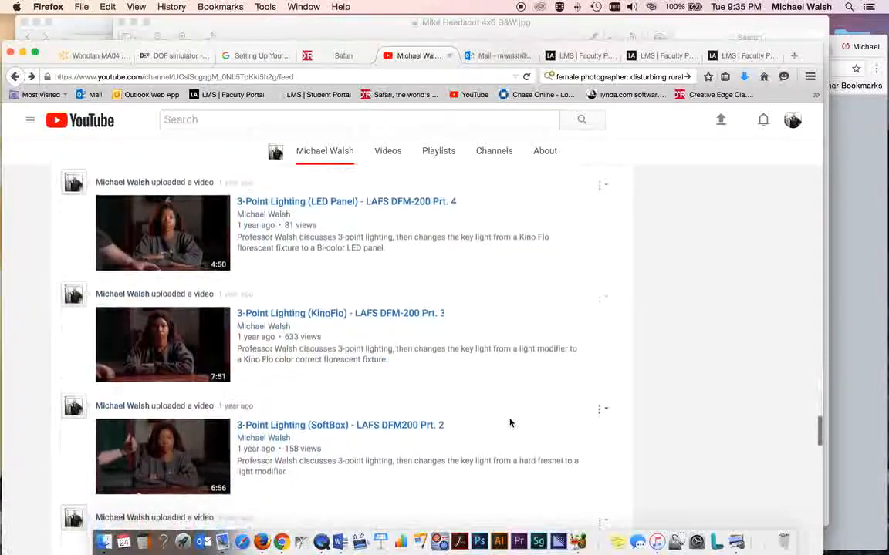
scroll(down, 3)
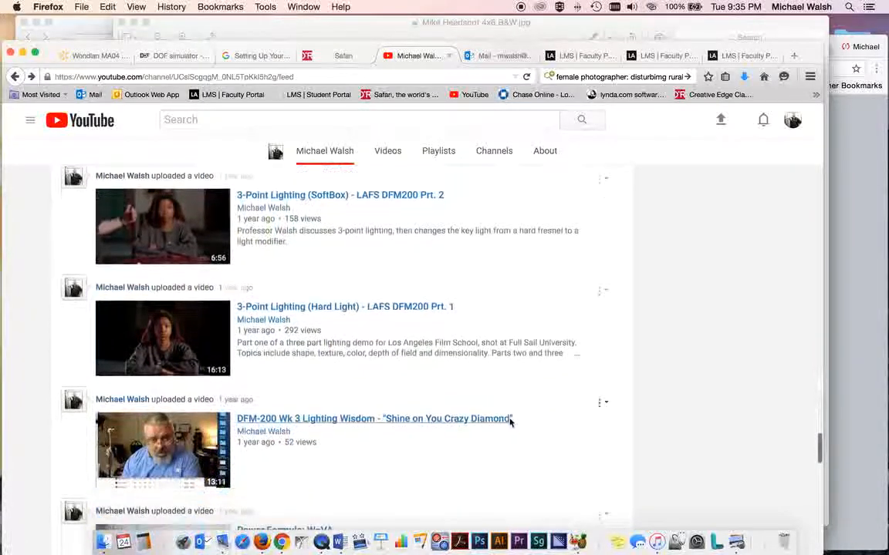
scroll(down, 3)
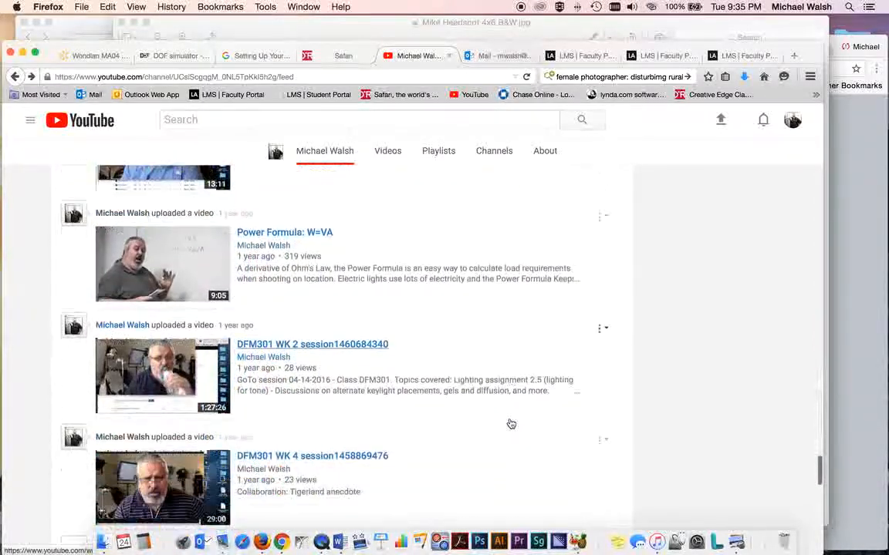
scroll(down, 3)
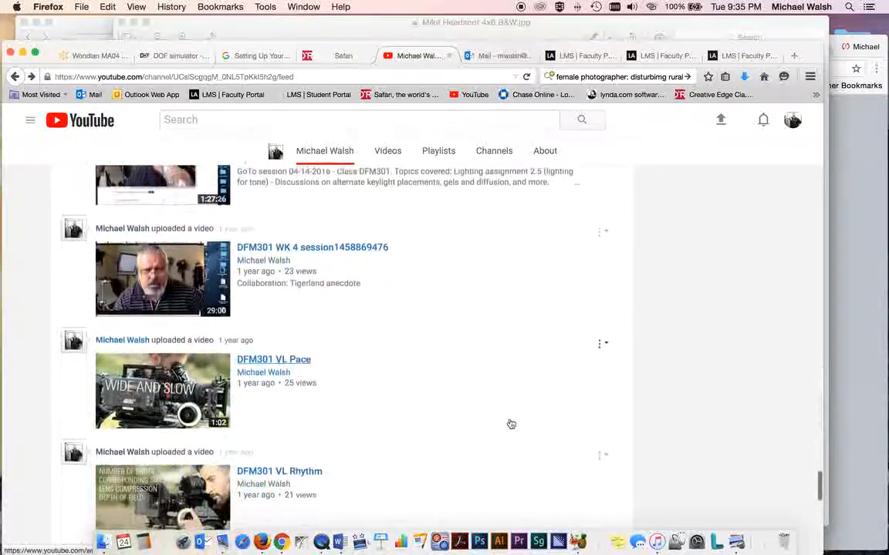
scroll(down, 3)
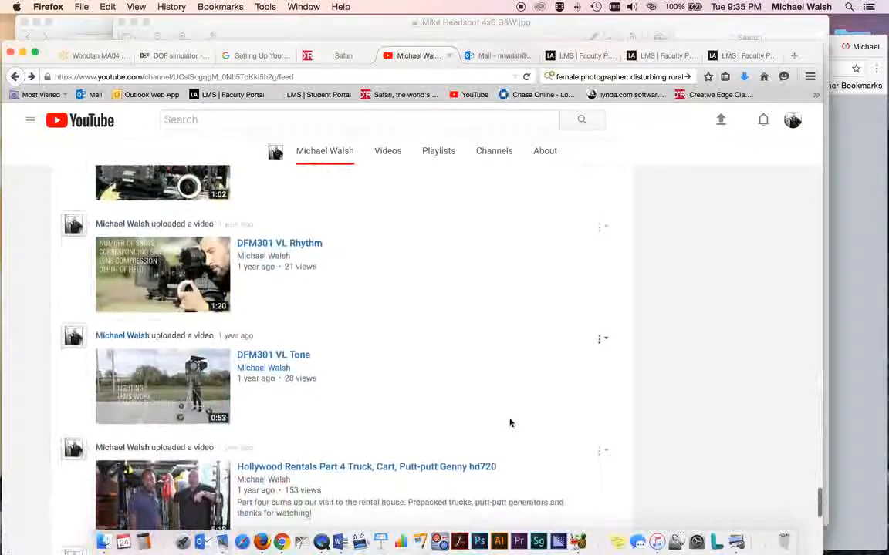
Return the channel page to its banner at top and bring the headshot Preview window to the front.
scroll(down, 3)
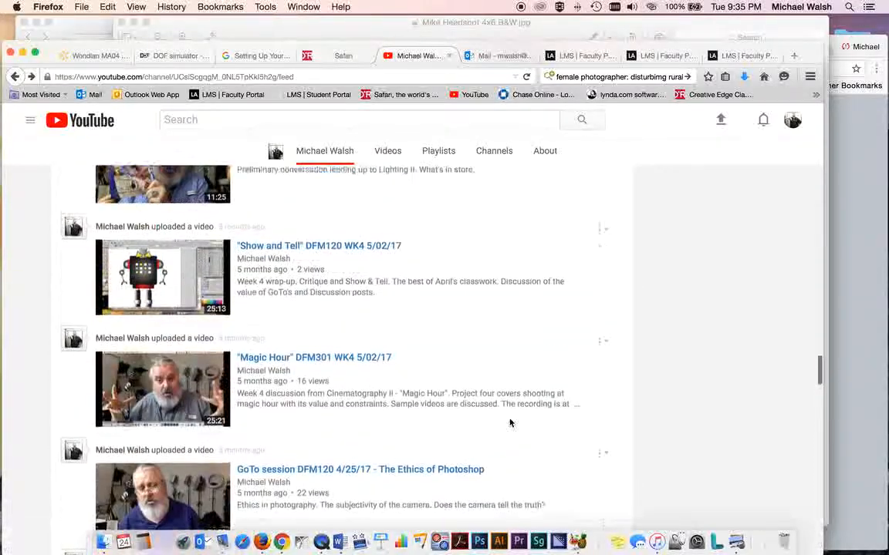
scroll(up, 3)
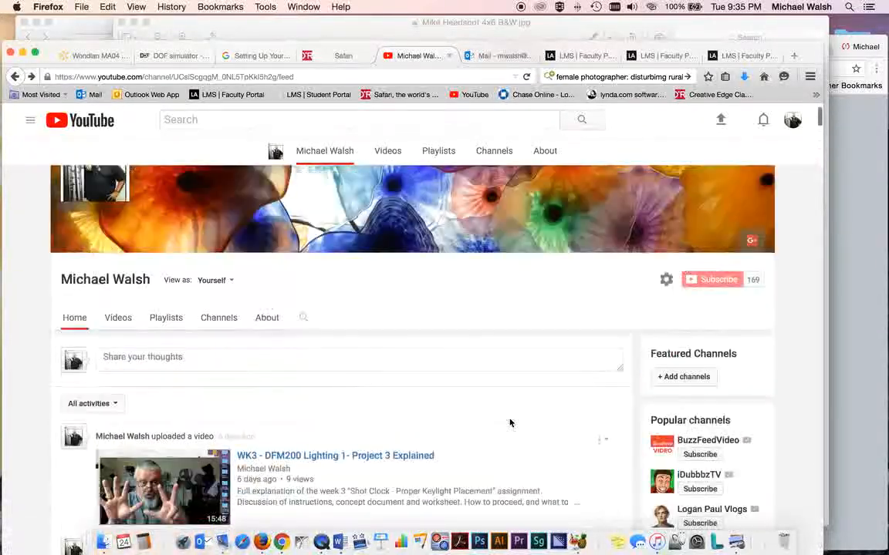
scroll(up, 3)
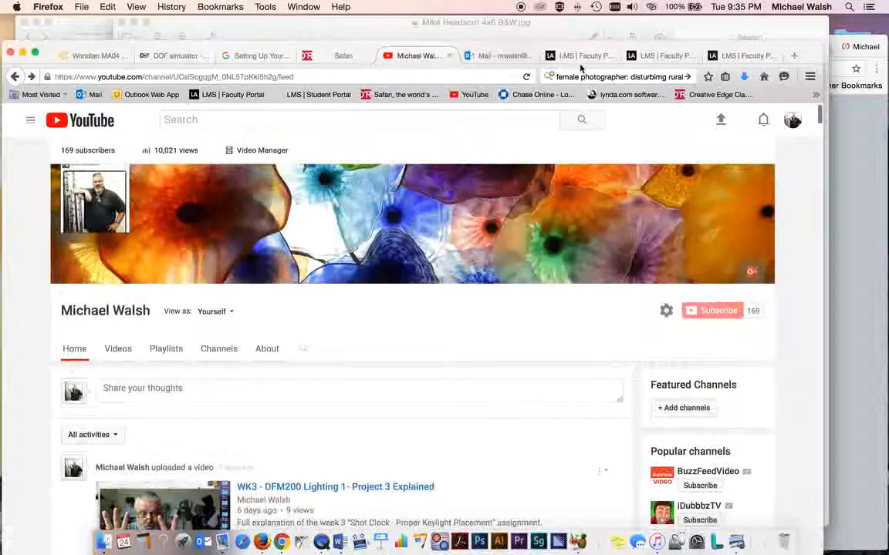
click(578, 56)
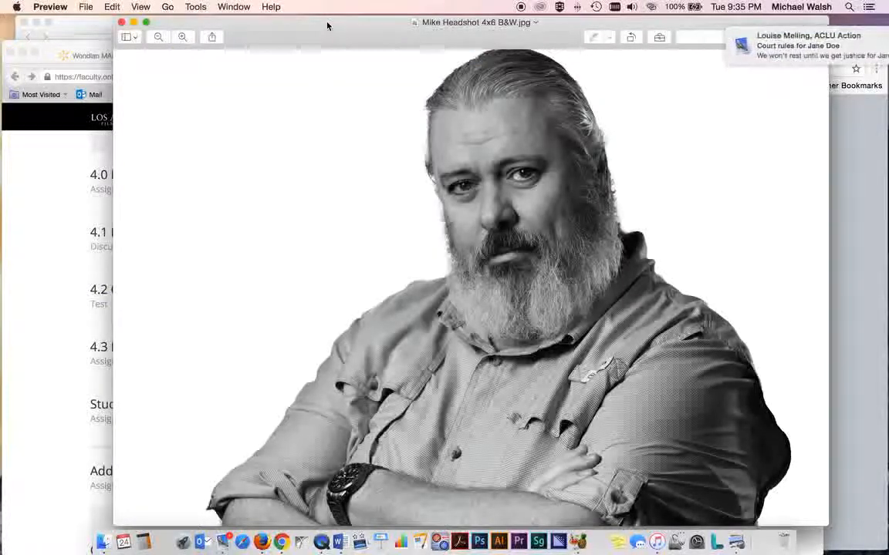
mouse_move(195, 179)
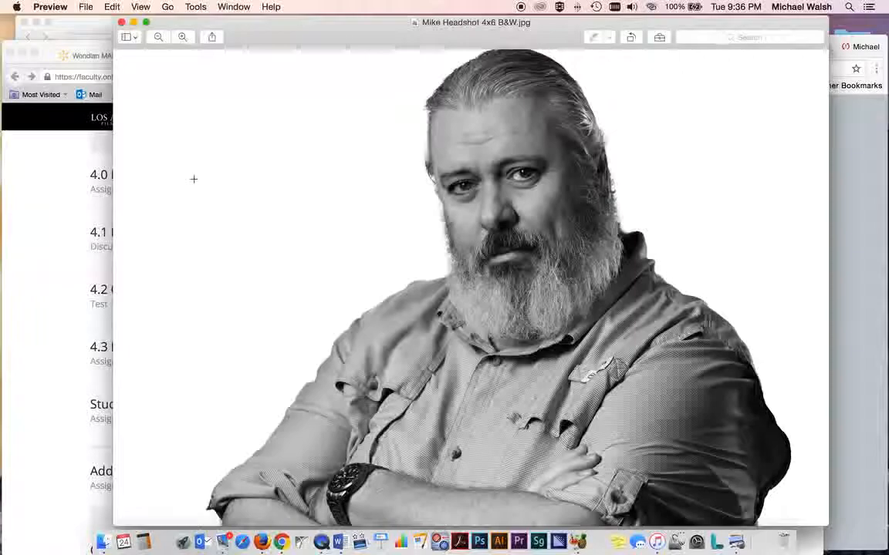
mouse_move(280, 32)
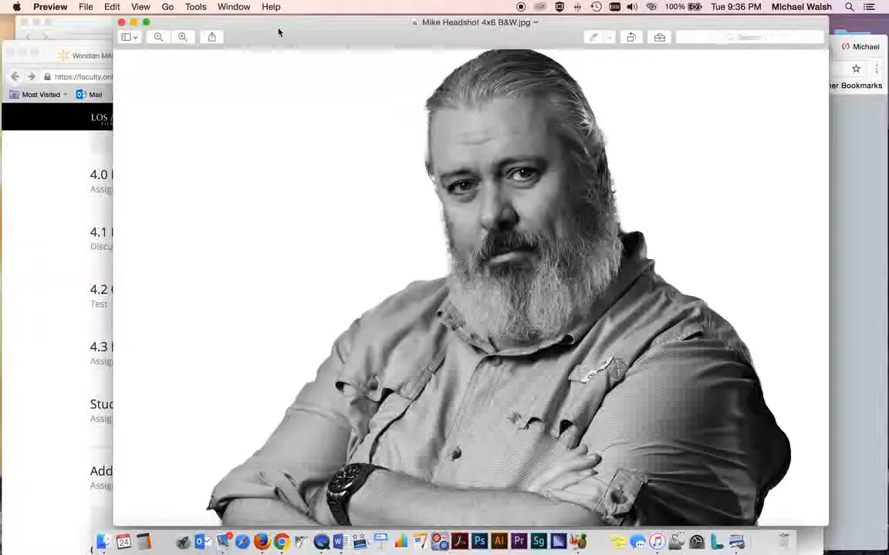
mouse_move(46, 281)
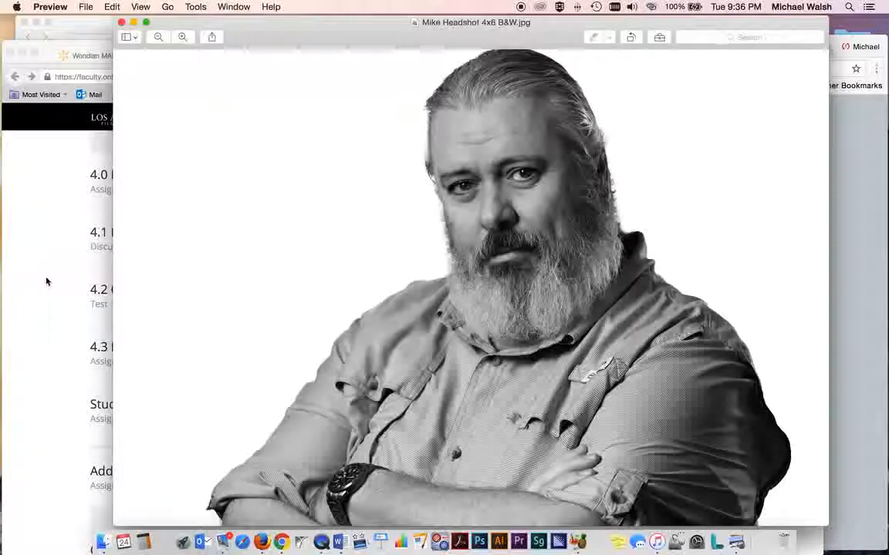
mouse_move(247, 43)
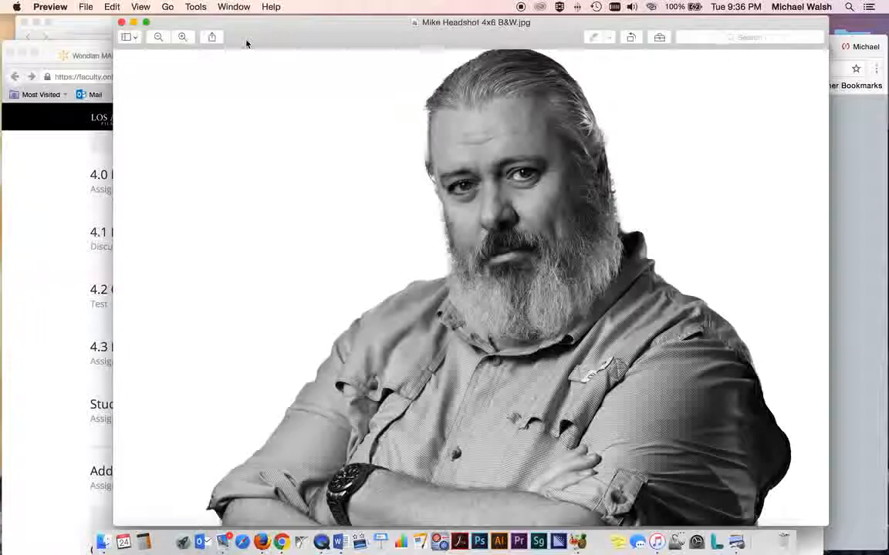